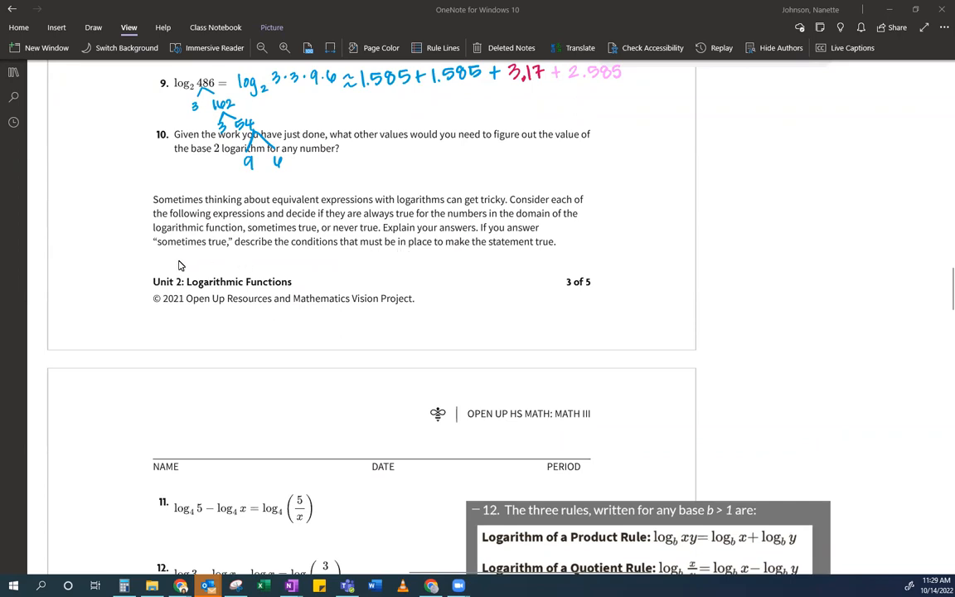
mouse_move(368, 265)
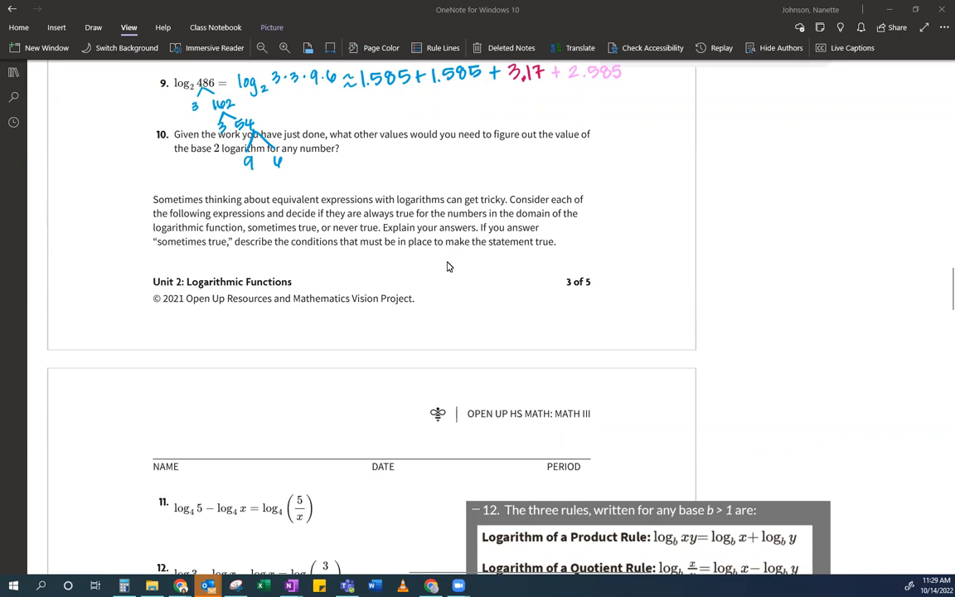
- Bring problems 11–17 into view and move the log rules box up beside problem 11
scroll(down, 3)
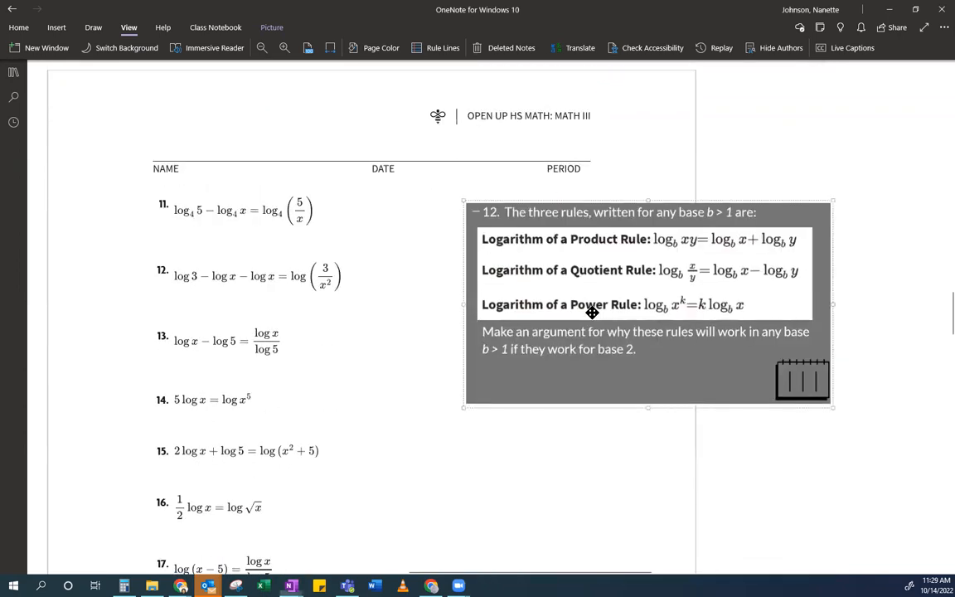
drag(592, 311, 744, 235)
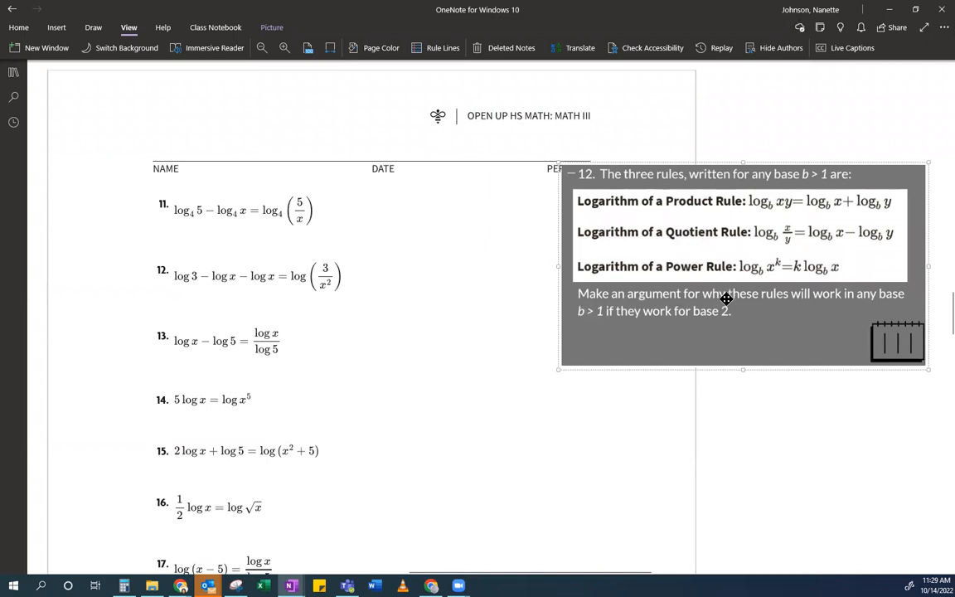
mouse_move(709, 262)
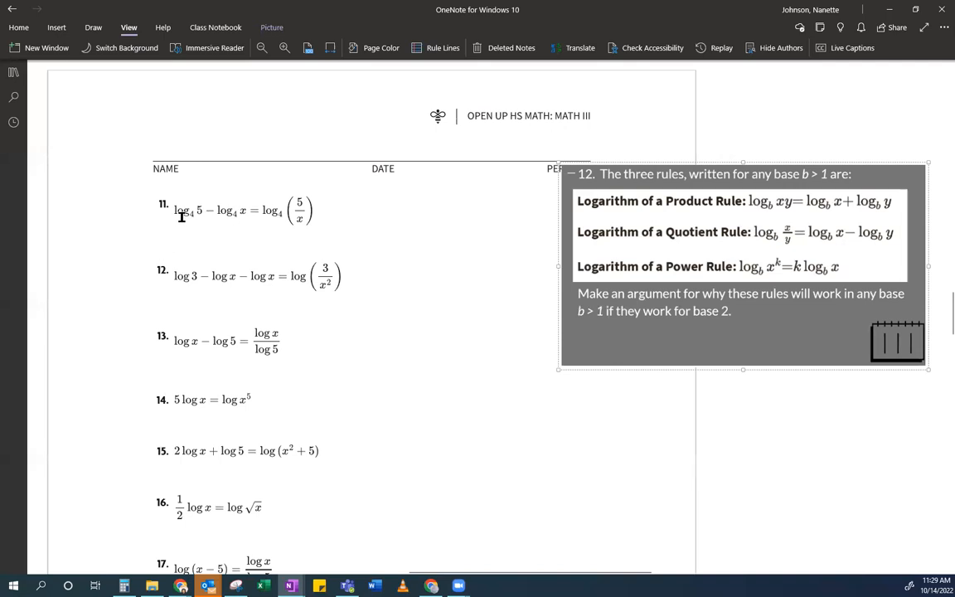
mouse_move(759, 269)
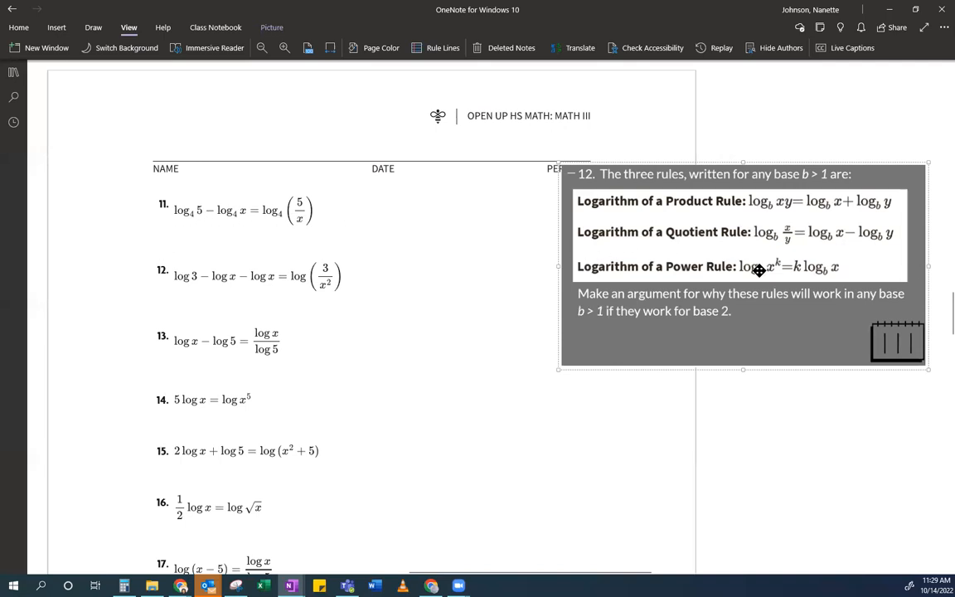
mouse_move(378, 275)
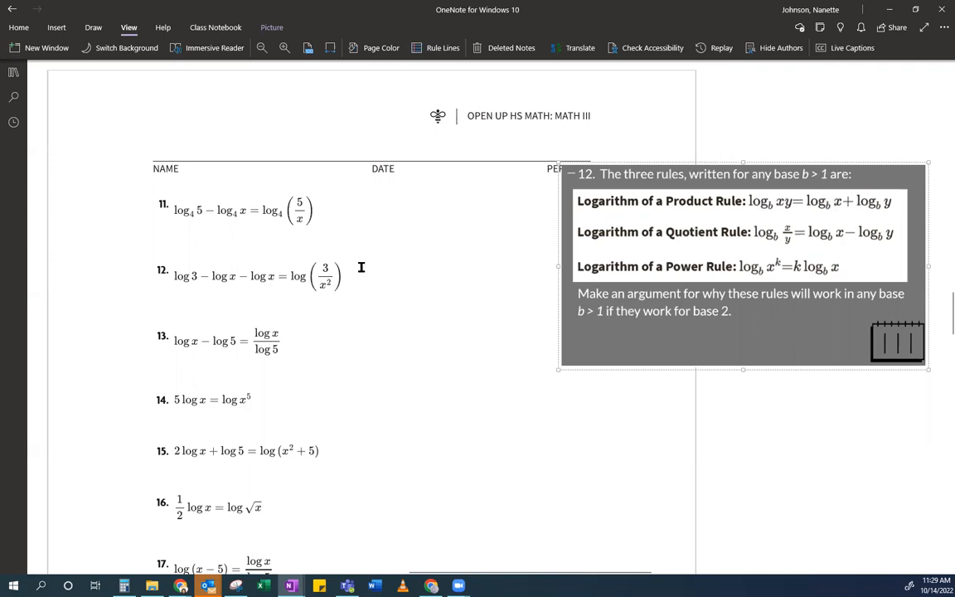
mouse_move(212, 259)
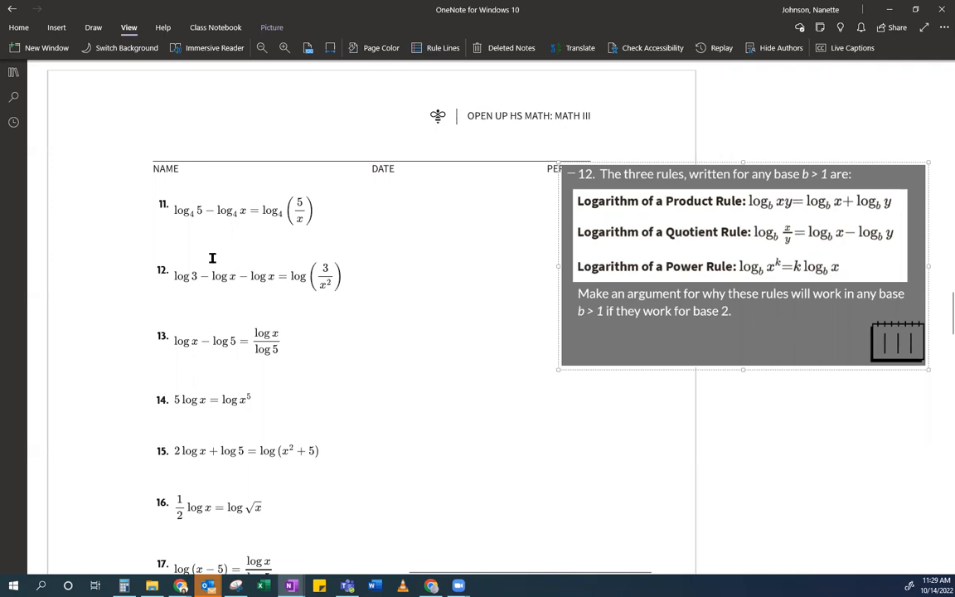
mouse_move(222, 282)
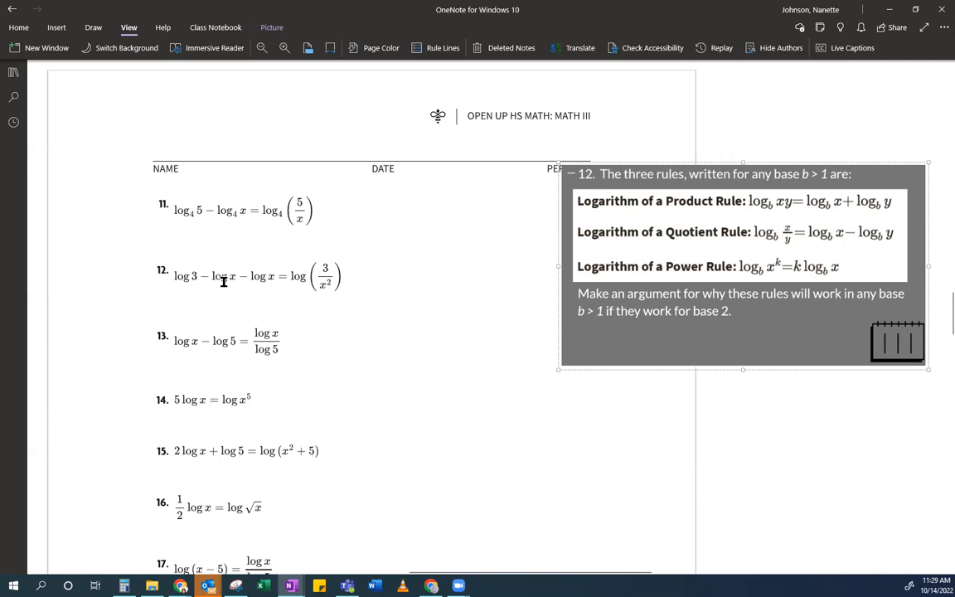
mouse_move(225, 285)
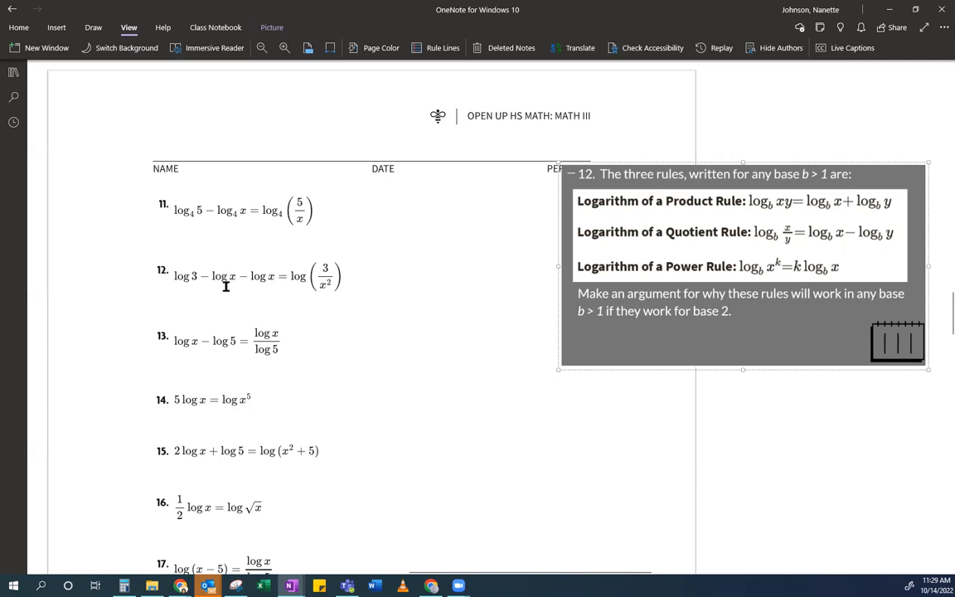
mouse_move(195, 233)
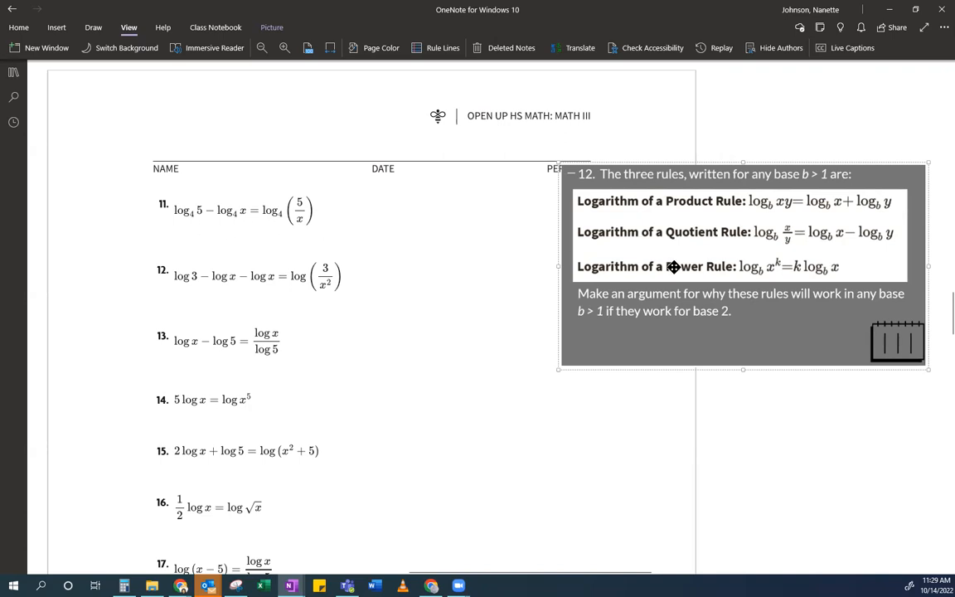
mouse_move(885, 249)
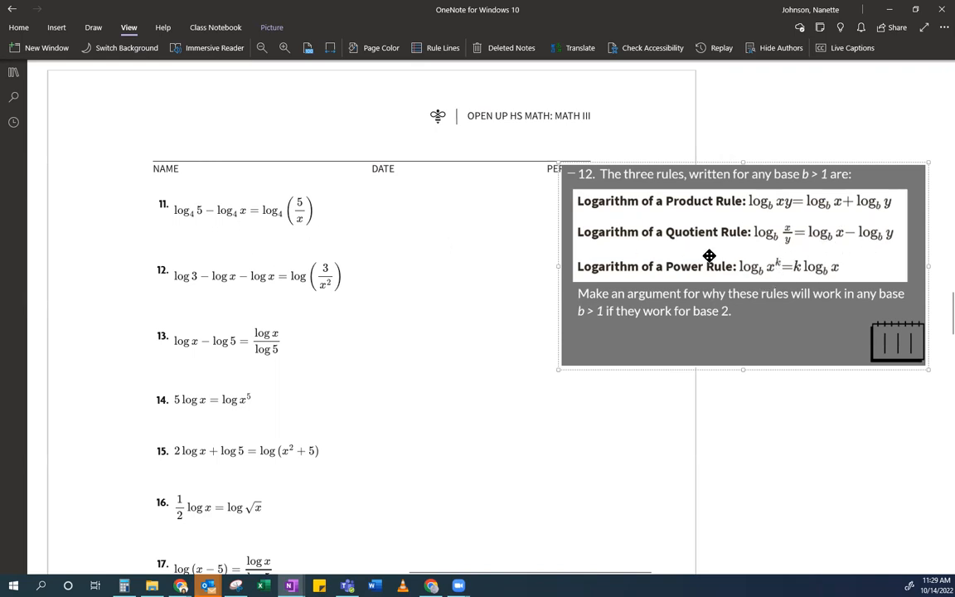
mouse_move(298, 202)
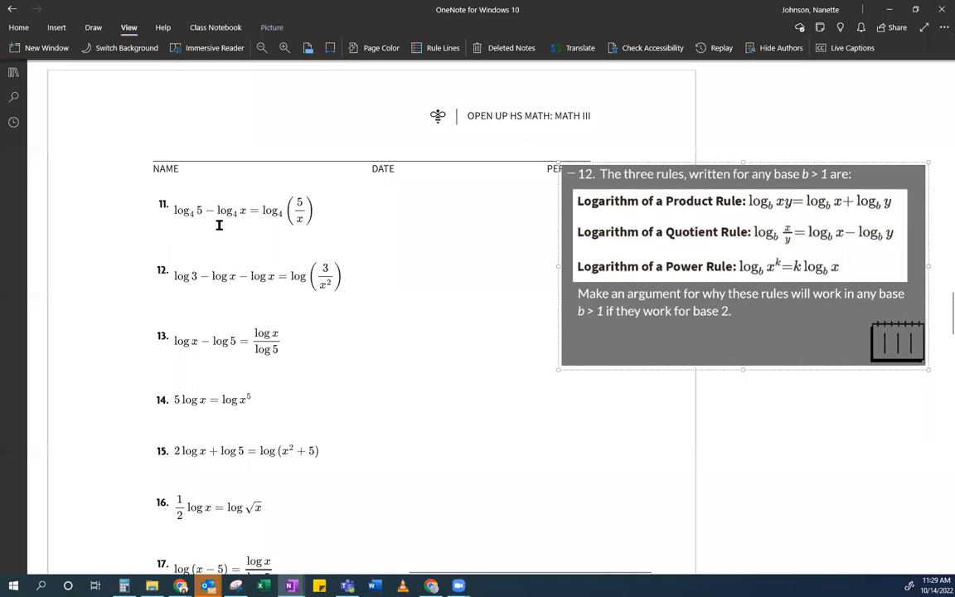
mouse_move(285, 228)
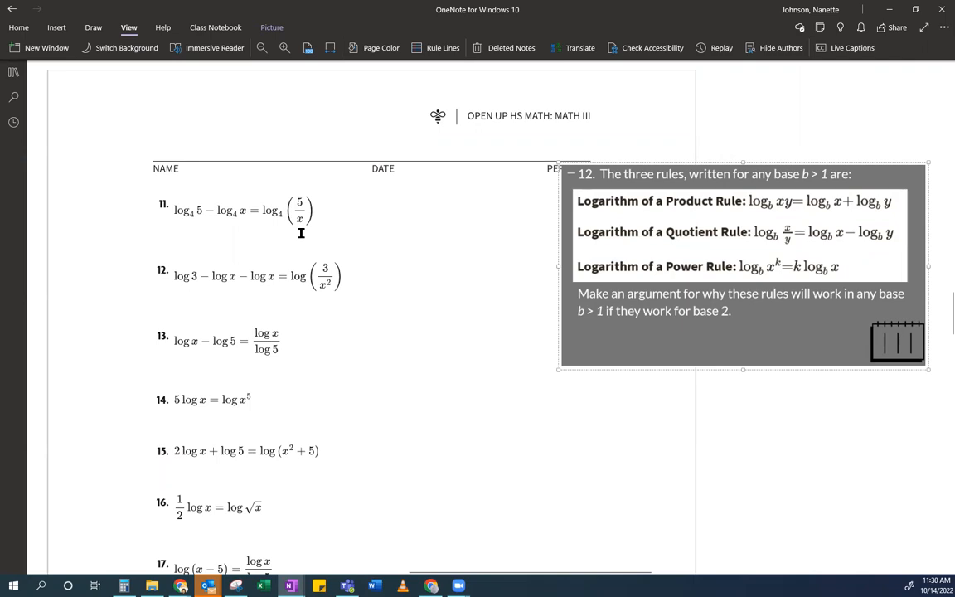
mouse_move(304, 239)
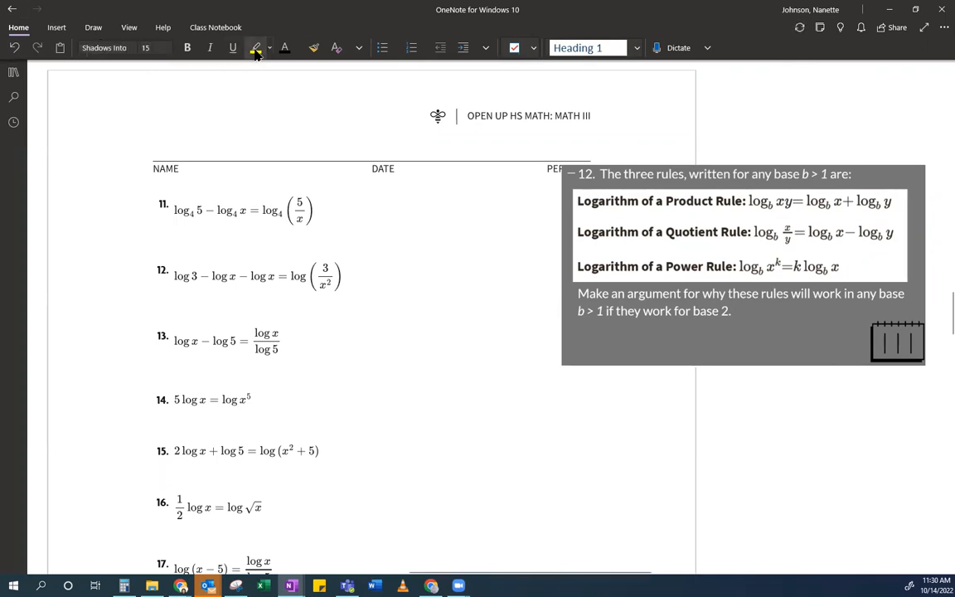
- Write the highlighted note "Always true, x can't be 0" beside problem 11
text(Always true)
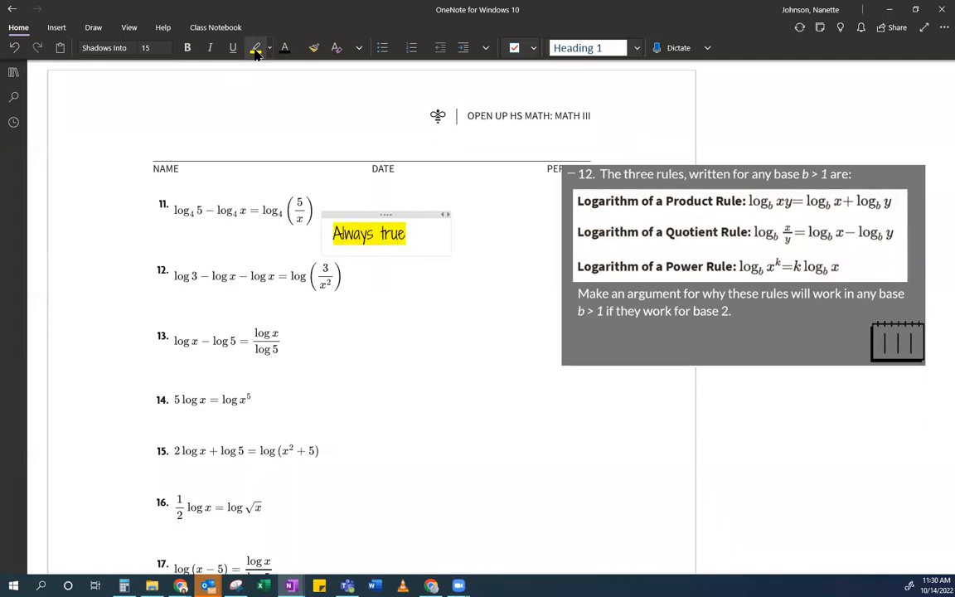
text(x c)
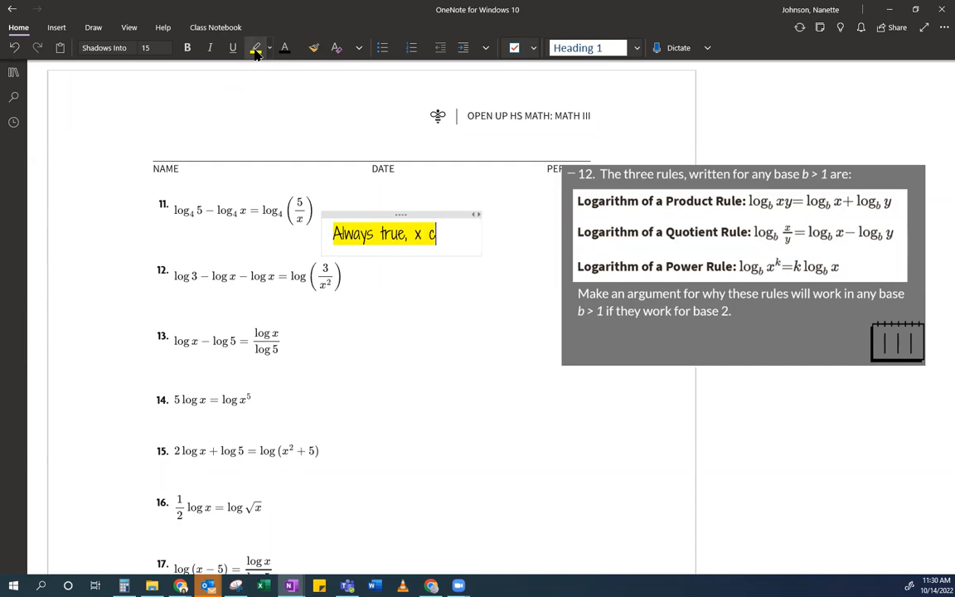
text(an't be 0)
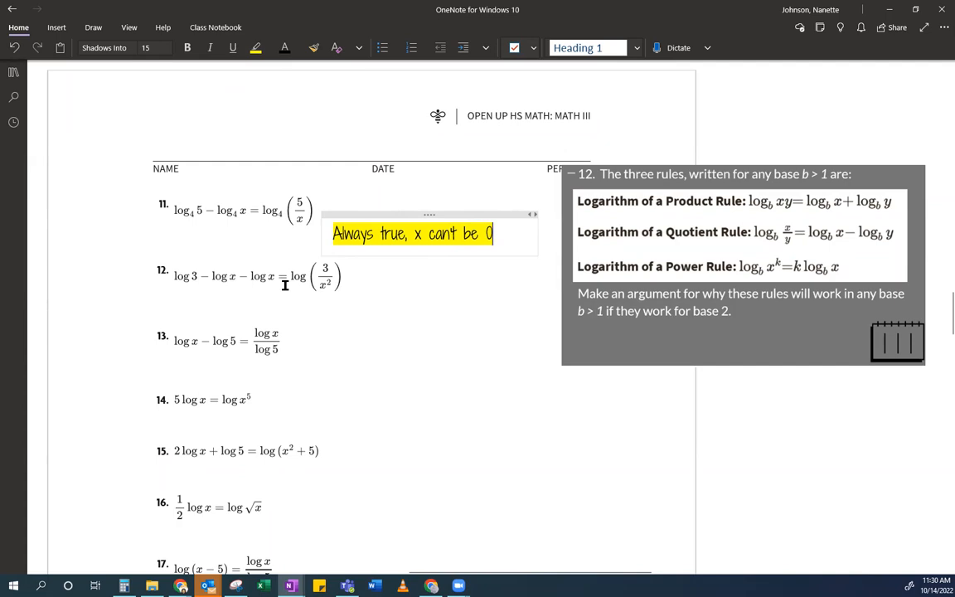
mouse_move(368, 331)
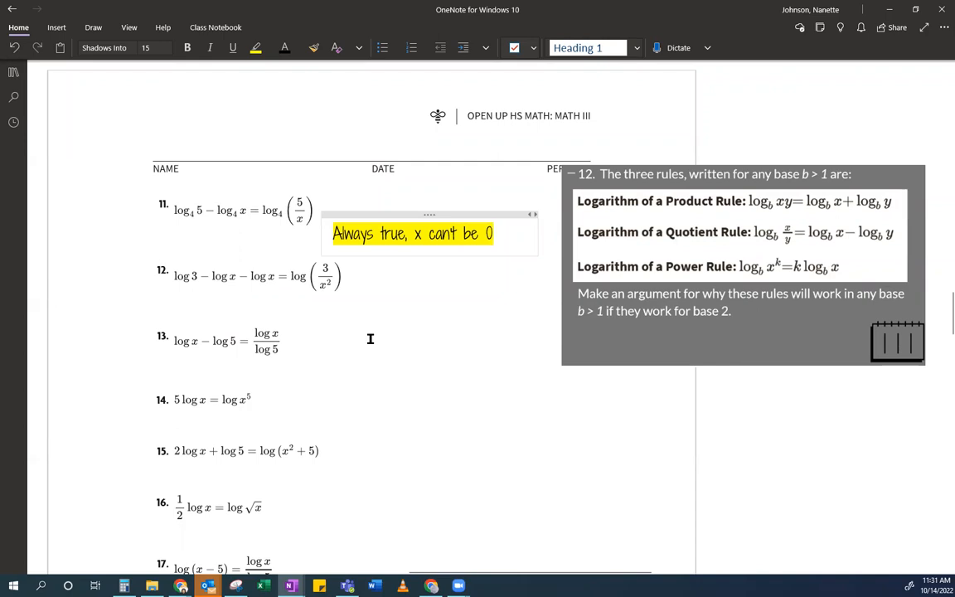
mouse_move(375, 325)
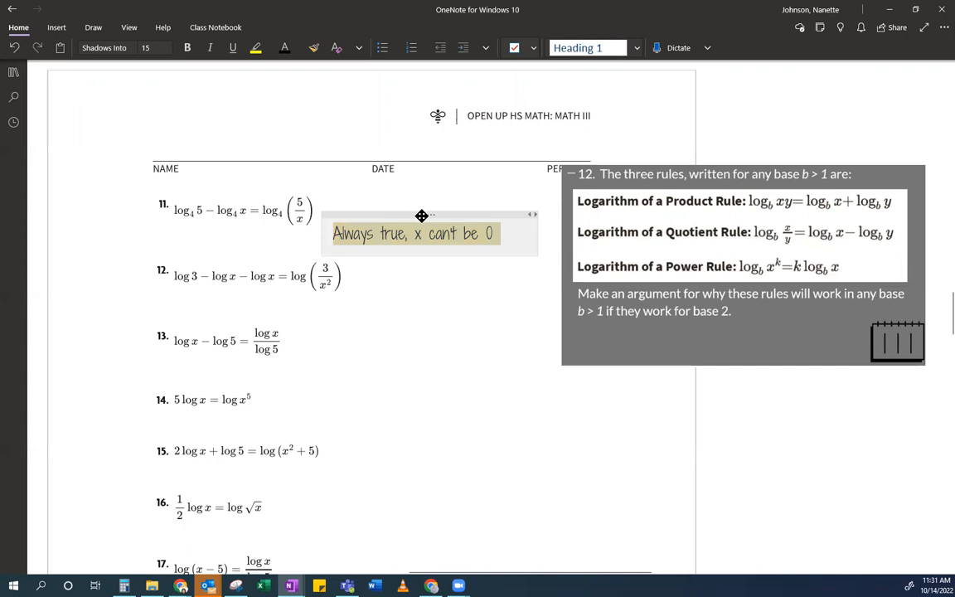
- Copy problem 11's "Always true, x can't be 0" note beside problem 12 and select its text
click(396, 325)
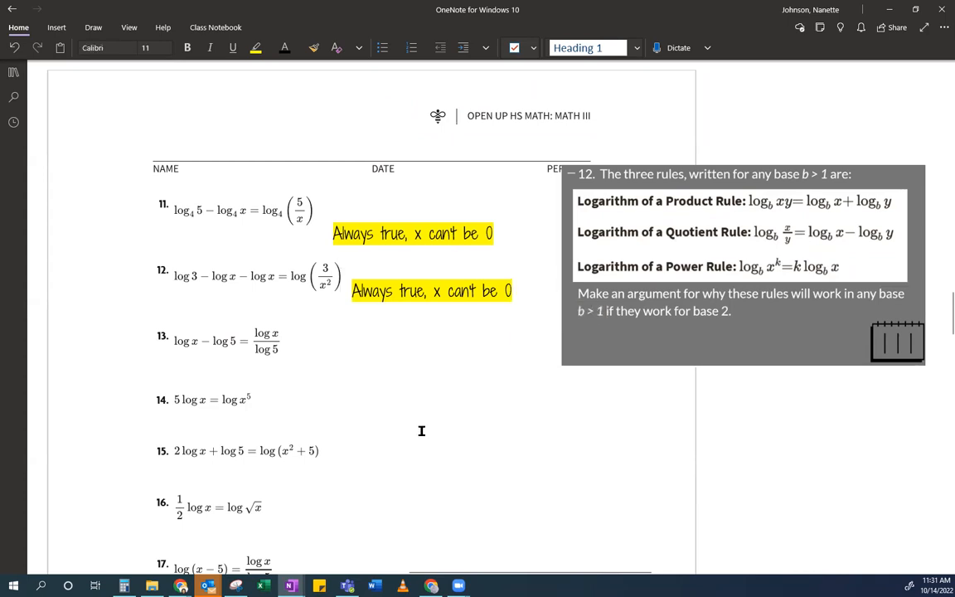
click(431, 292)
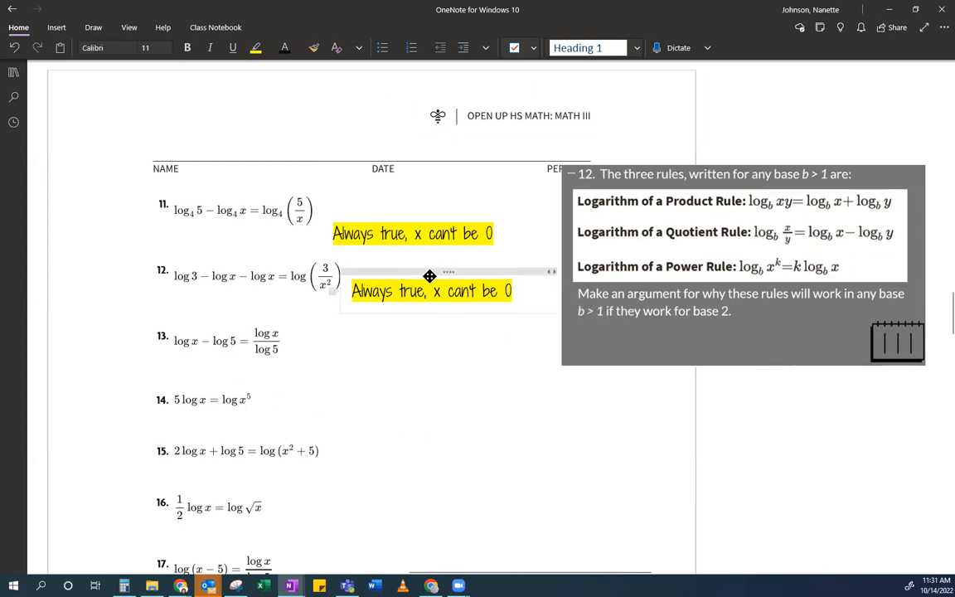
triple_click(431, 292)
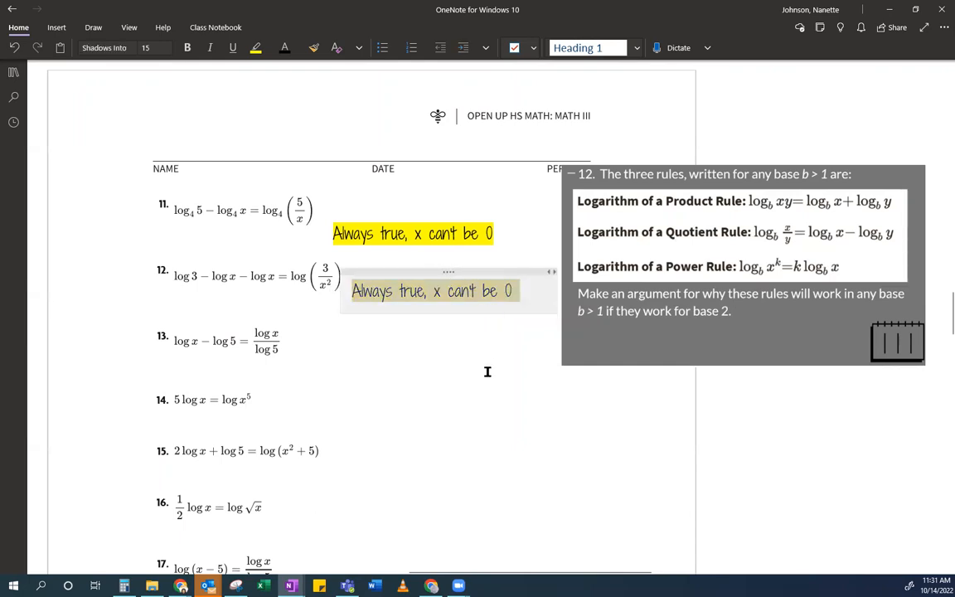
mouse_move(481, 404)
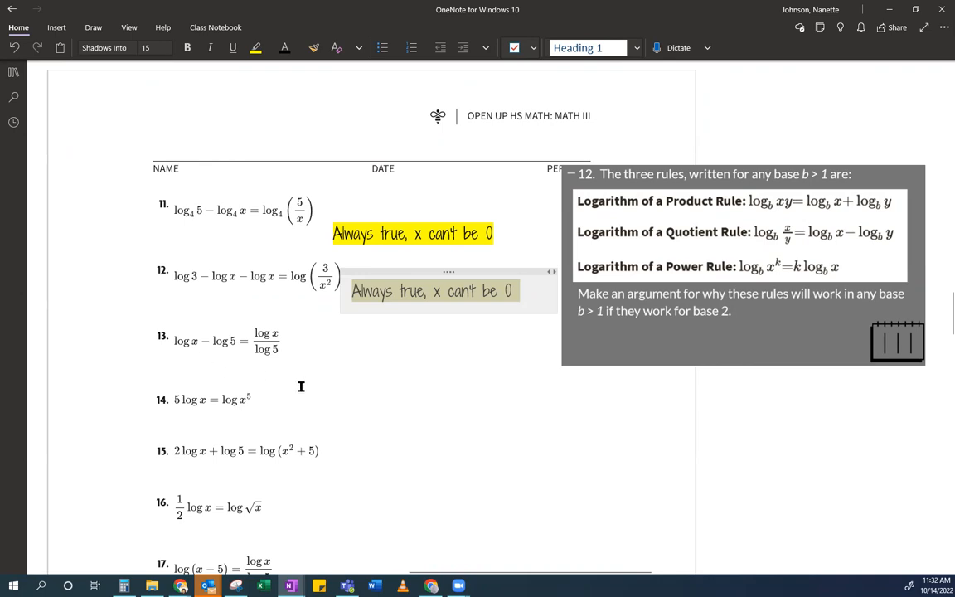
mouse_move(255, 388)
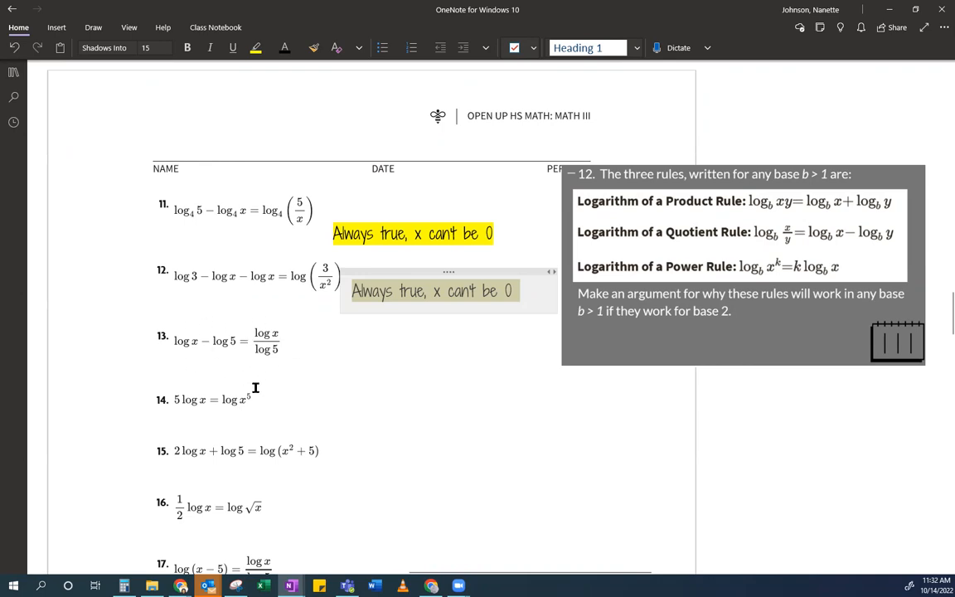
mouse_move(305, 344)
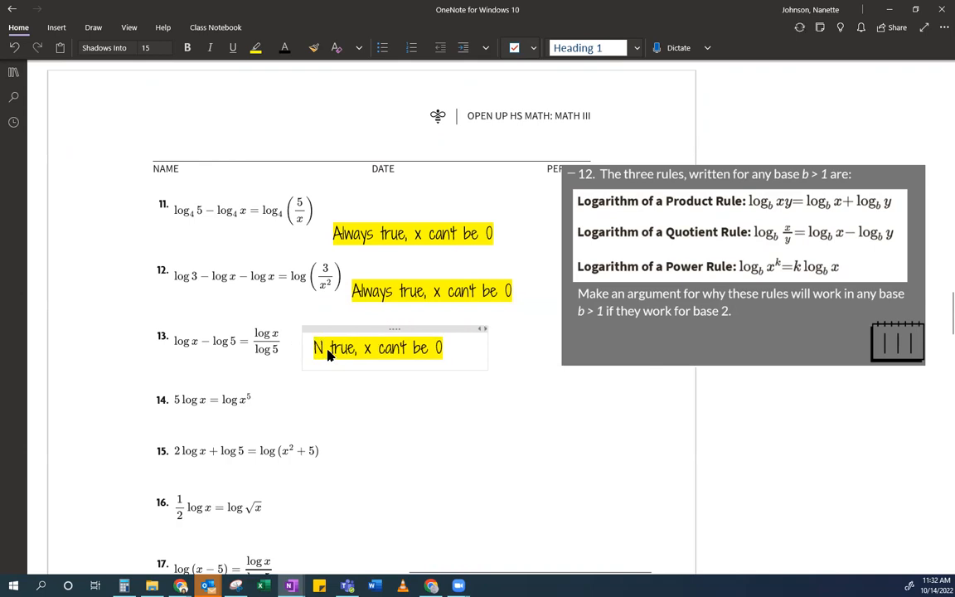
- Change the pasted note beside problem 13 to read "Never true"
text(ever true)
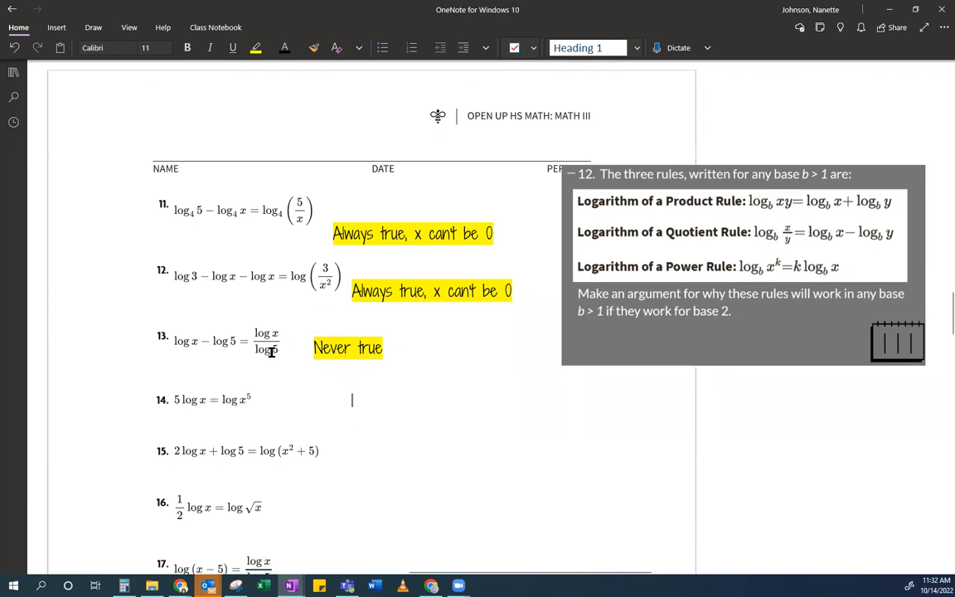
mouse_move(268, 361)
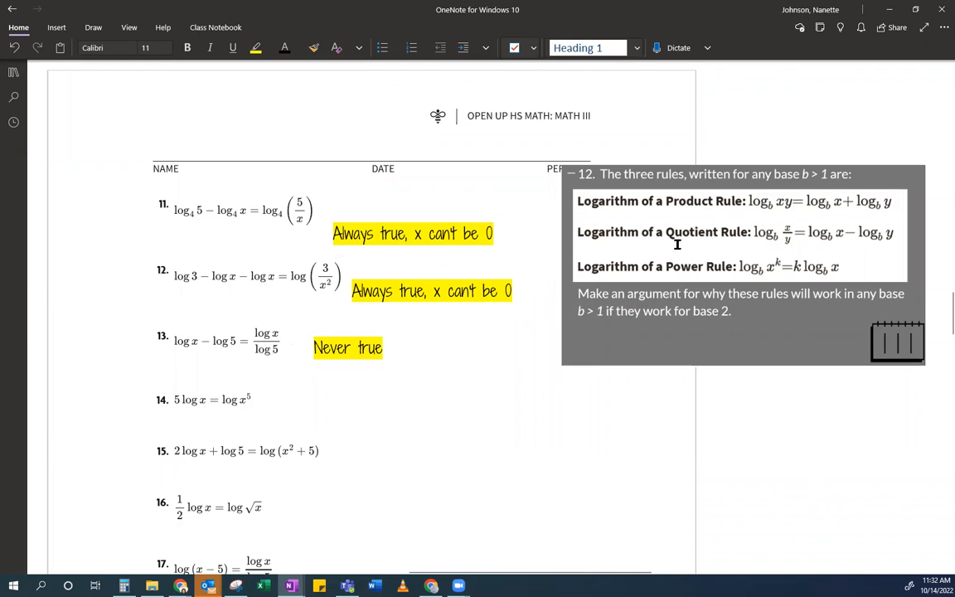
mouse_move(518, 383)
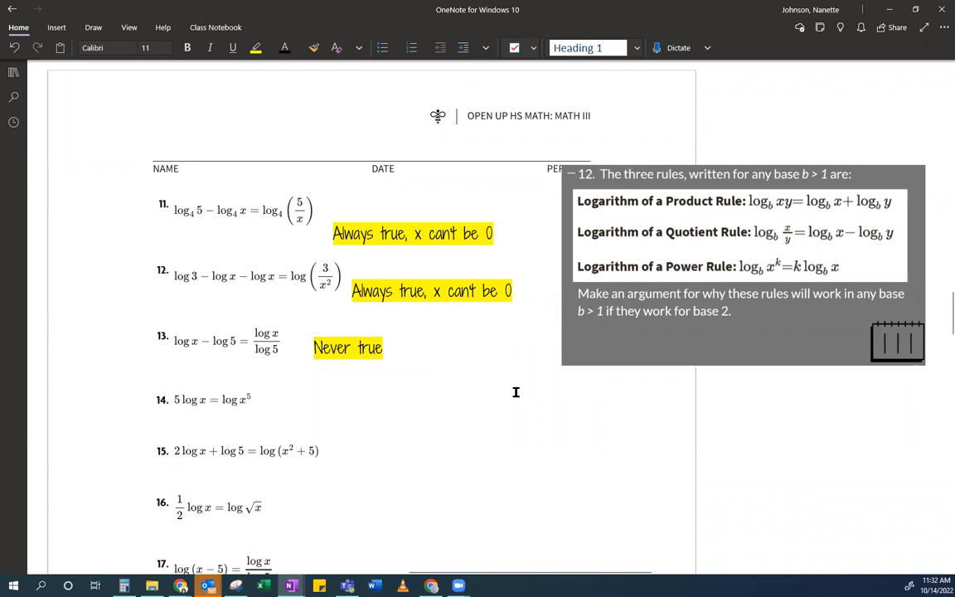
- Add a highlighted "Always true, x > 0" note beside problem 14
click(351, 399)
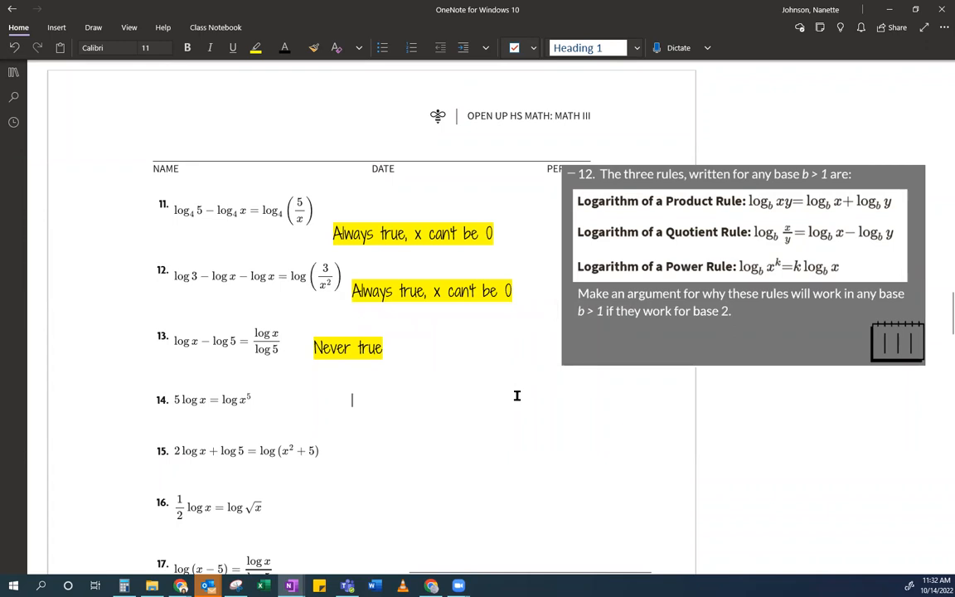
mouse_move(302, 393)
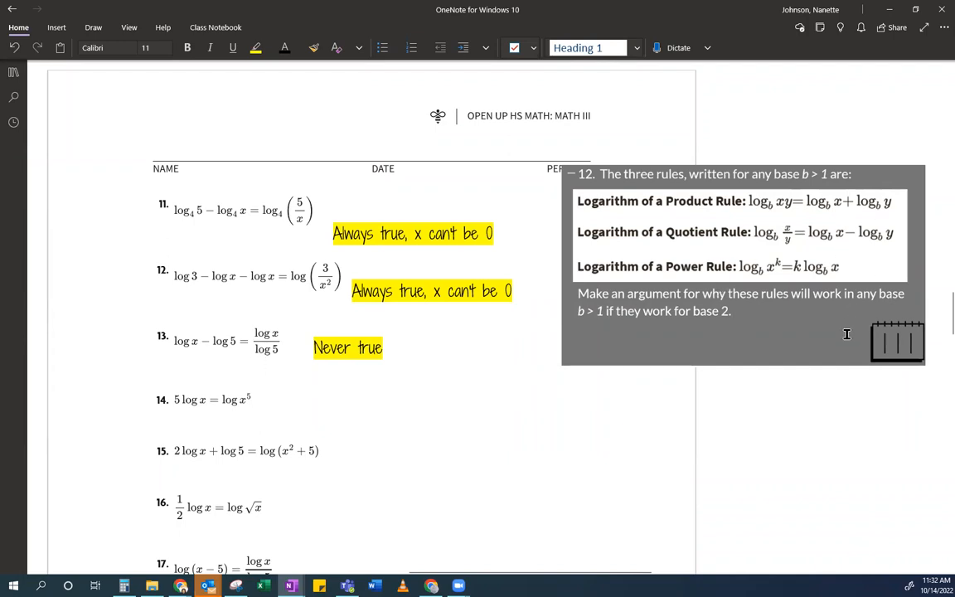
click(352, 400)
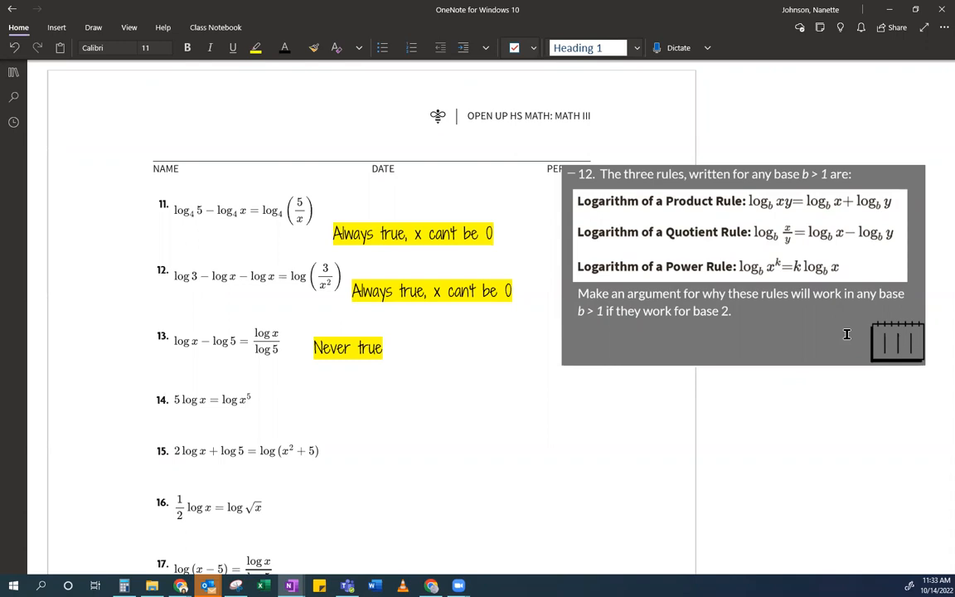
click(352, 400)
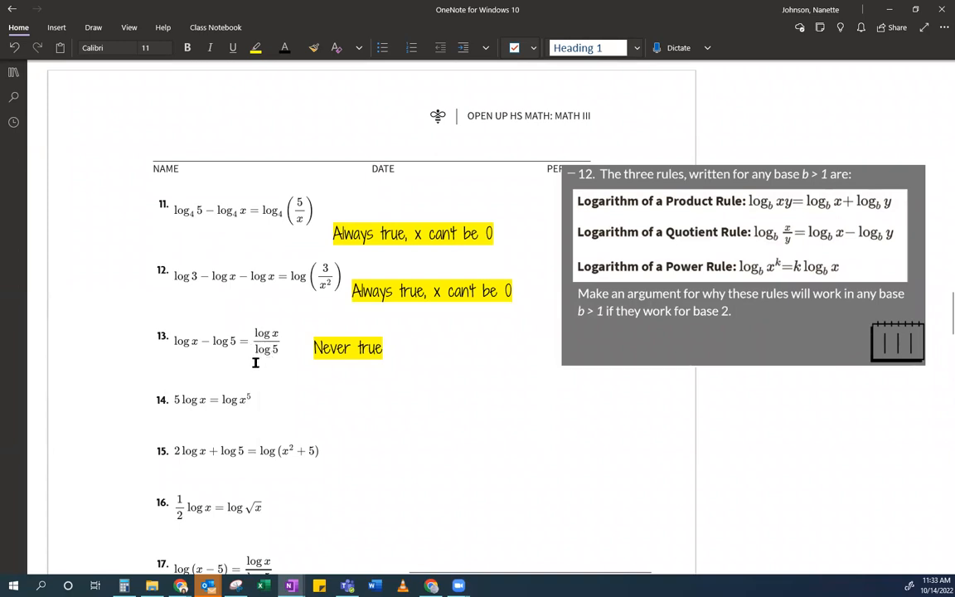
click(351, 399)
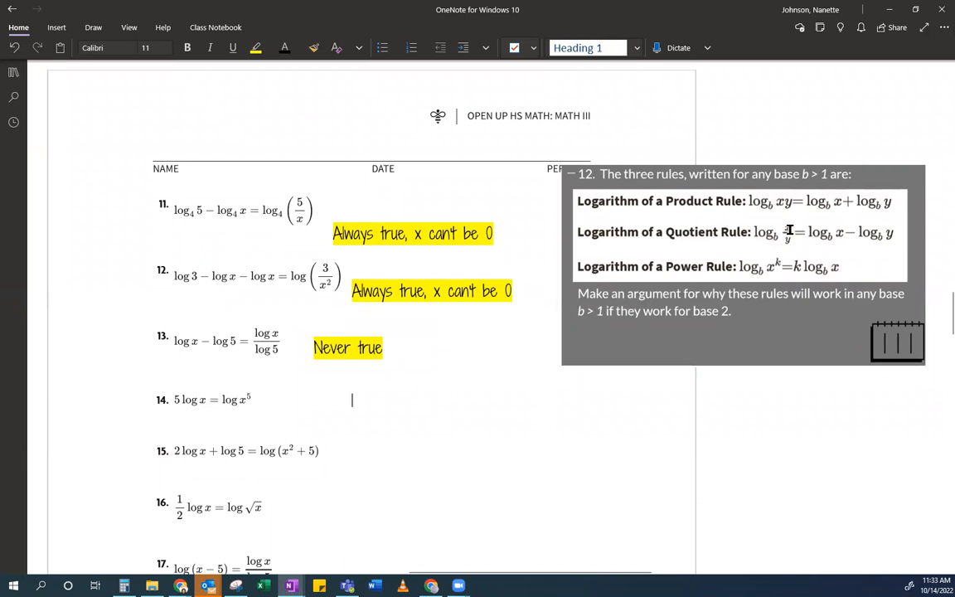
mouse_move(789, 251)
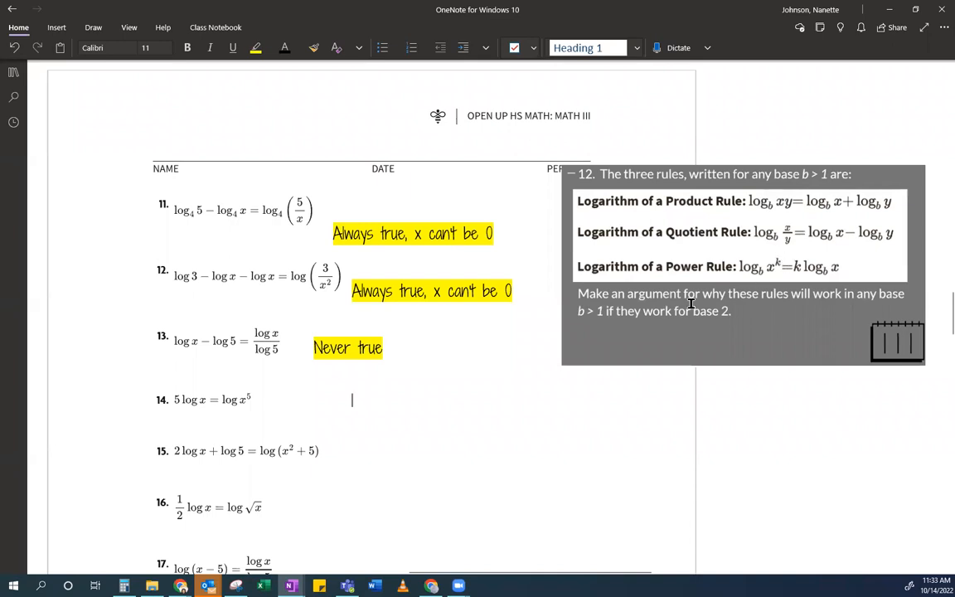
mouse_move(234, 424)
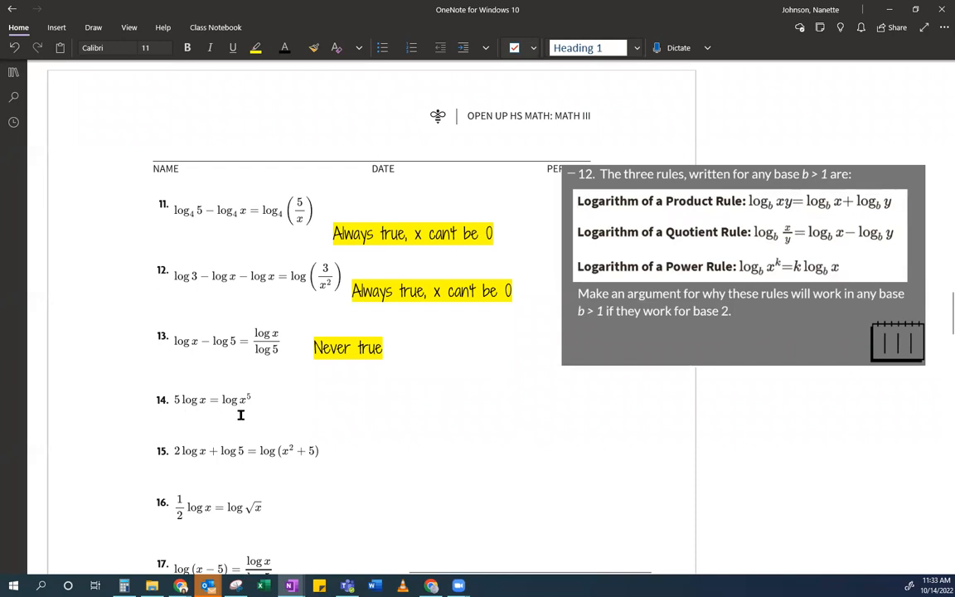
click(351, 400)
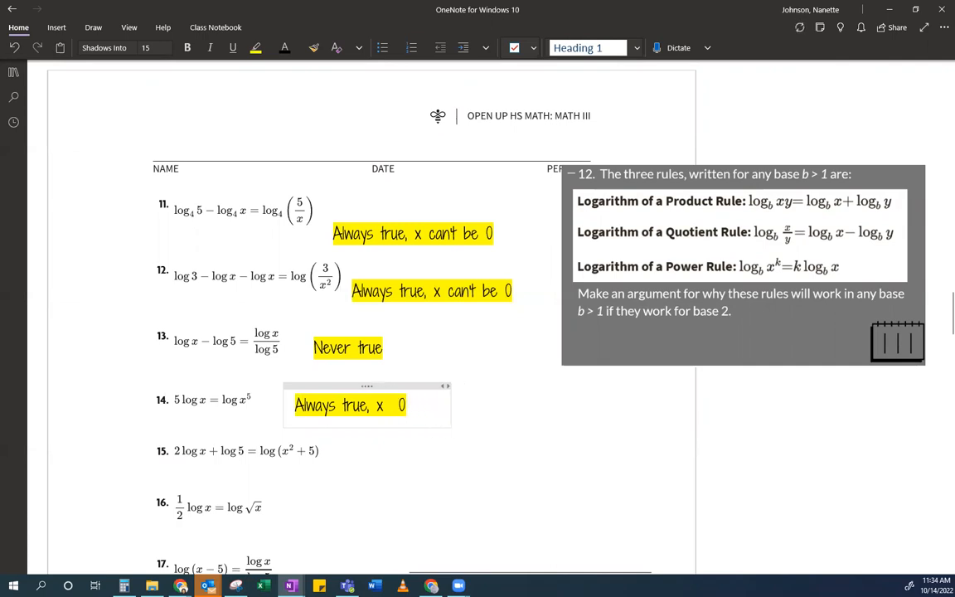
text(>)
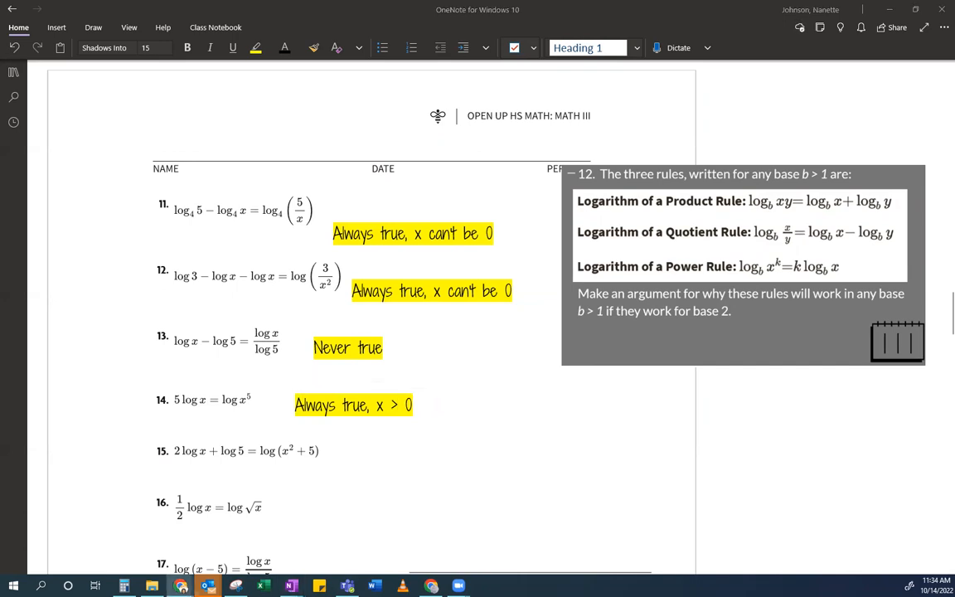
- Graph log x on desmos.com to confirm it exists only for positive x
click(179, 585)
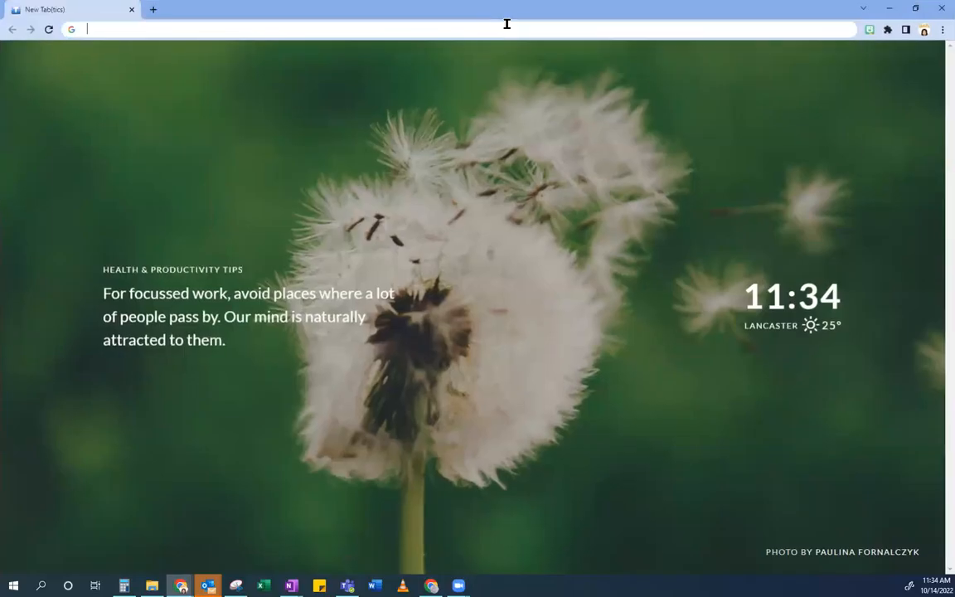
text(desmos.com/calculator)
text(log)
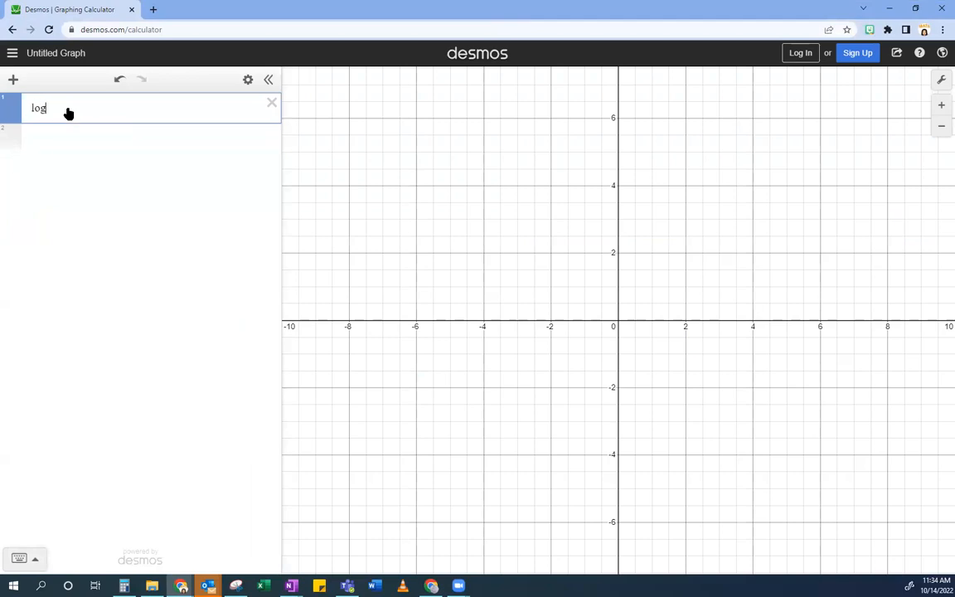
text(x)
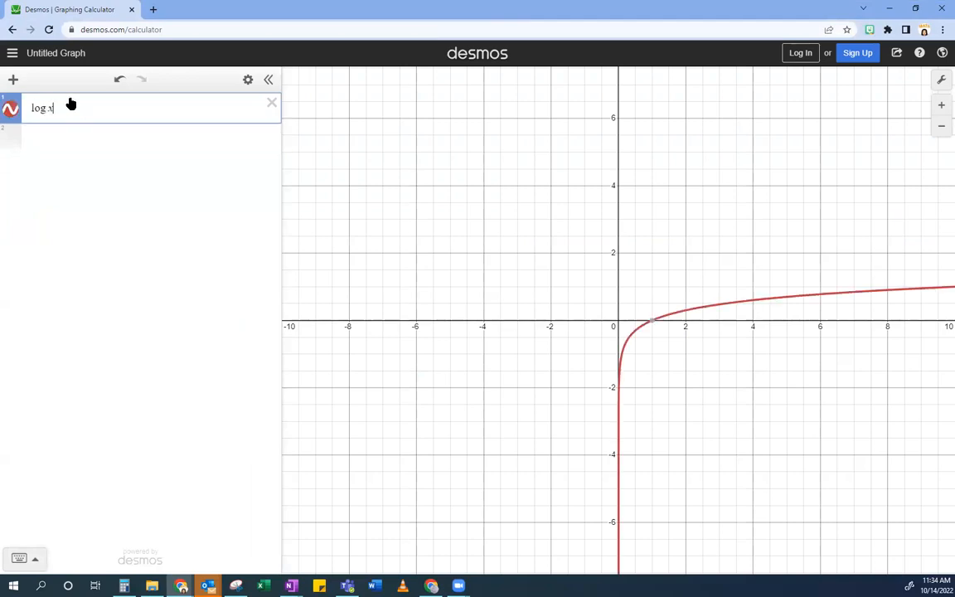
mouse_move(401, 305)
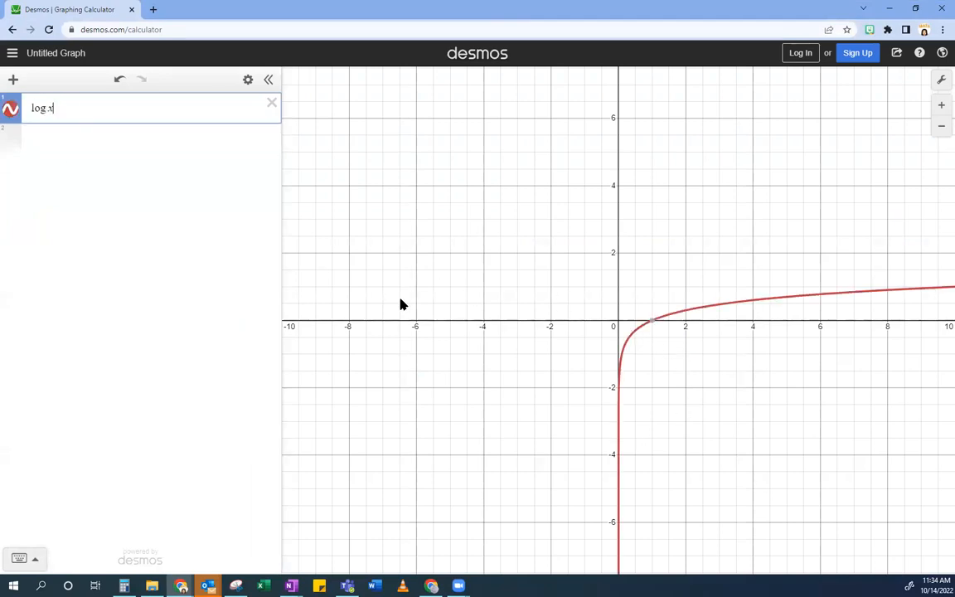
mouse_move(500, 544)
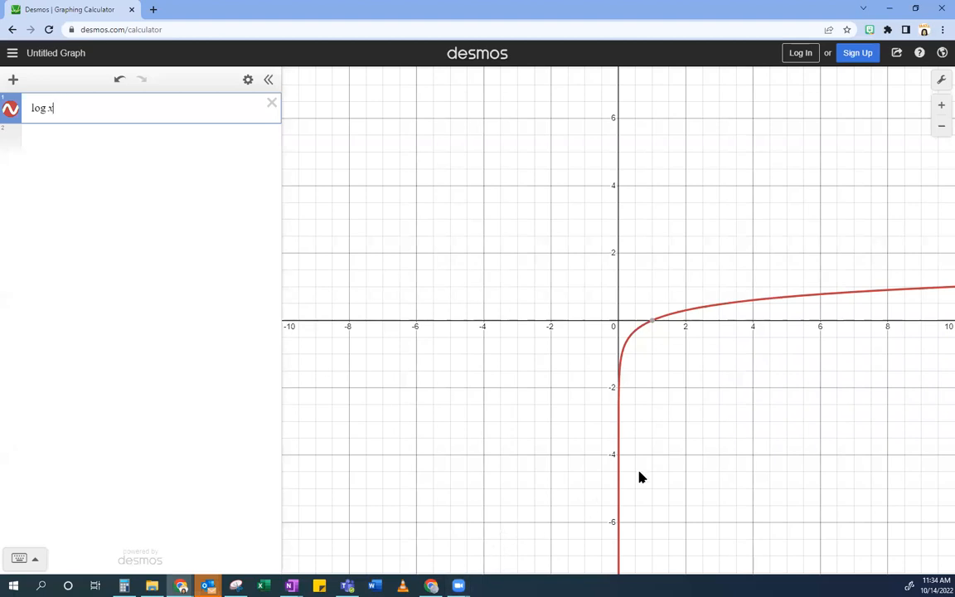
mouse_move(603, 289)
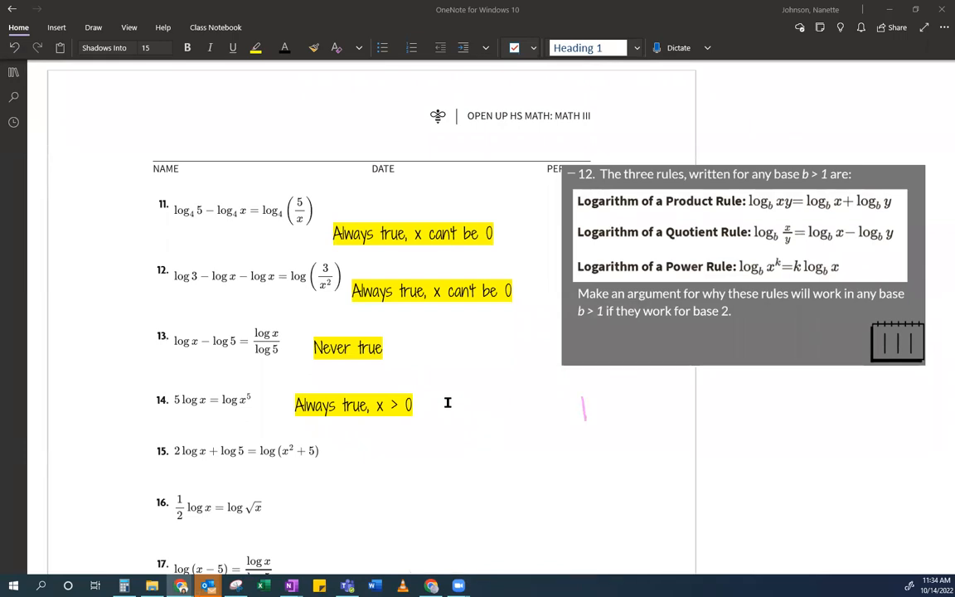
- Handwrite b^y = x in pink beneath log_b x = y beside problem 14
drag(580, 406, 605, 422)
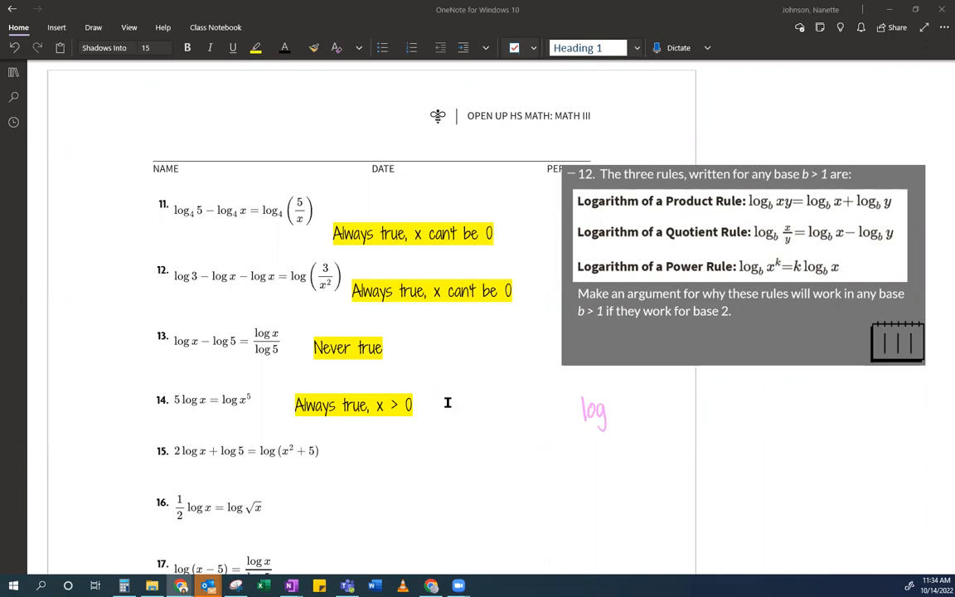
drag(609, 418, 617, 427)
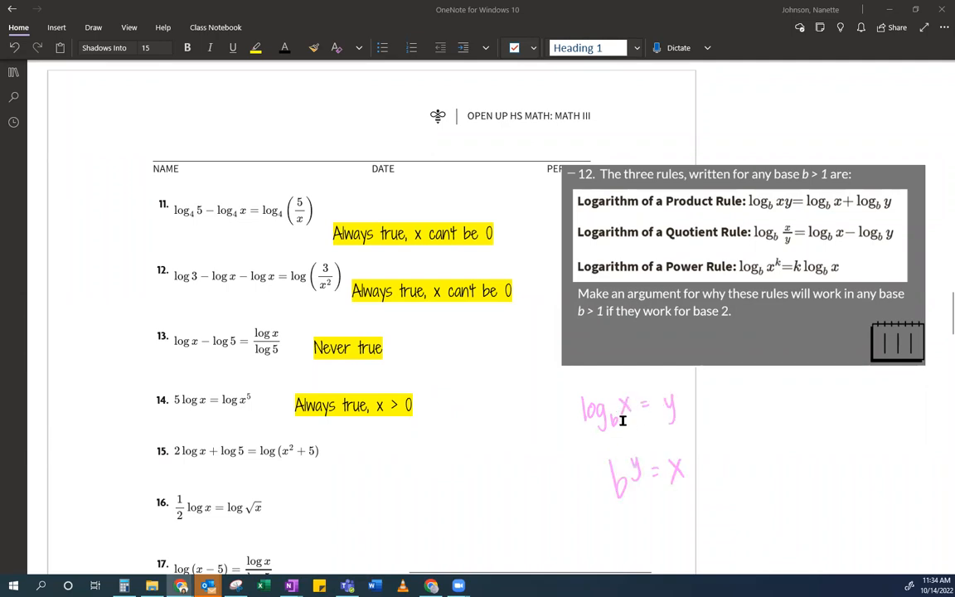
mouse_move(650, 474)
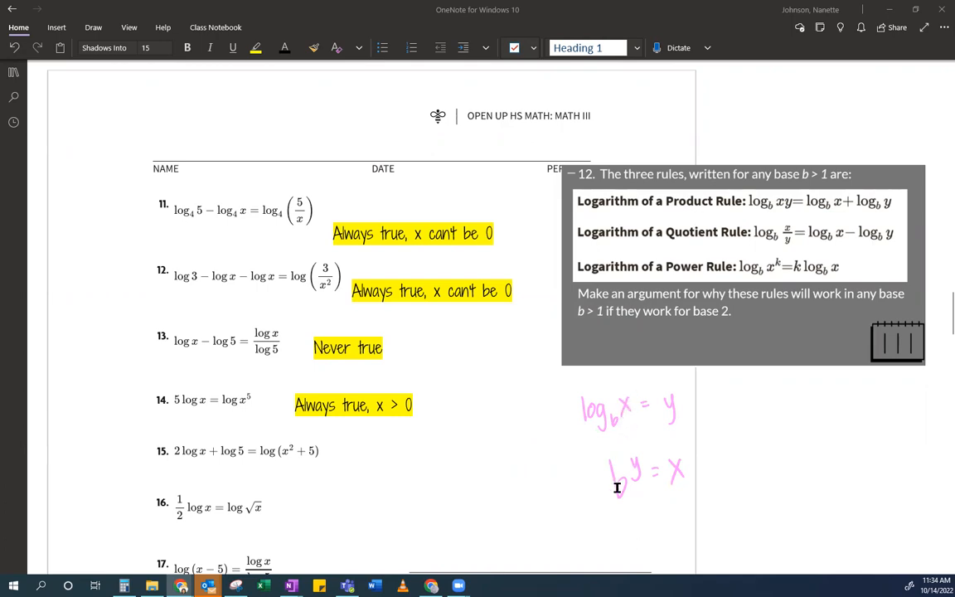
mouse_move(673, 484)
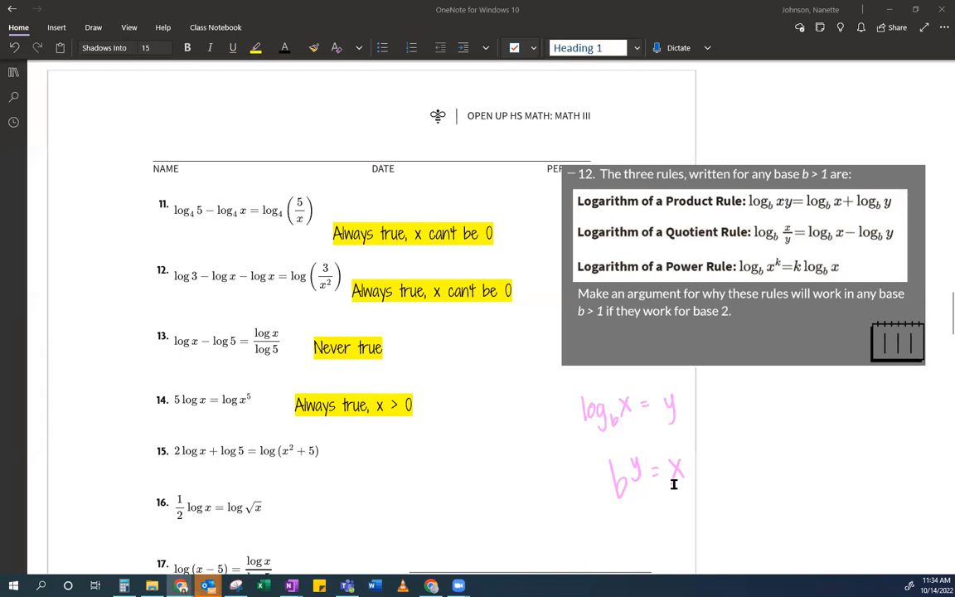
mouse_move(706, 479)
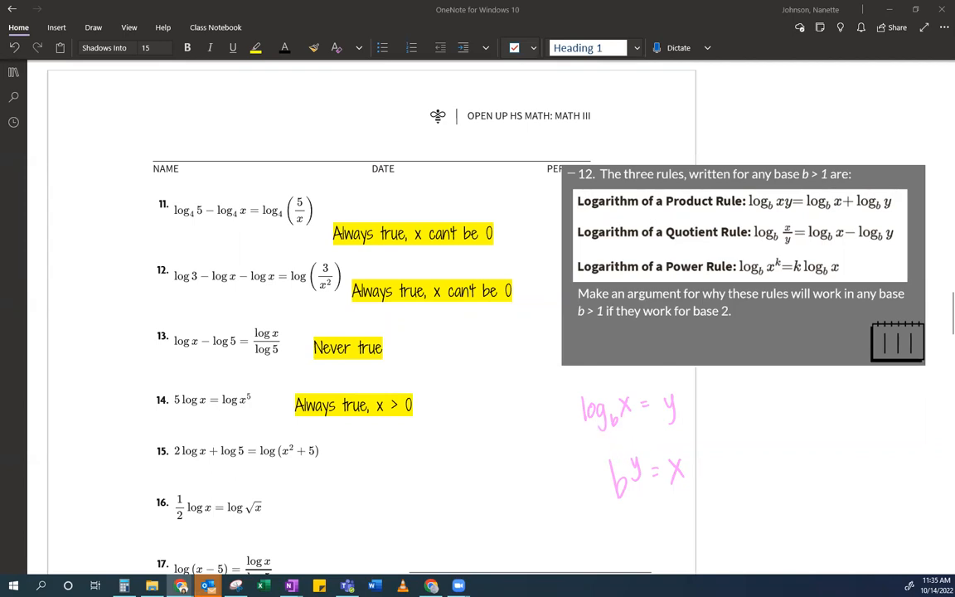
- Scroll down to bring problems 15–17 and the "Ready for More?" section into view
scroll(down, 3)
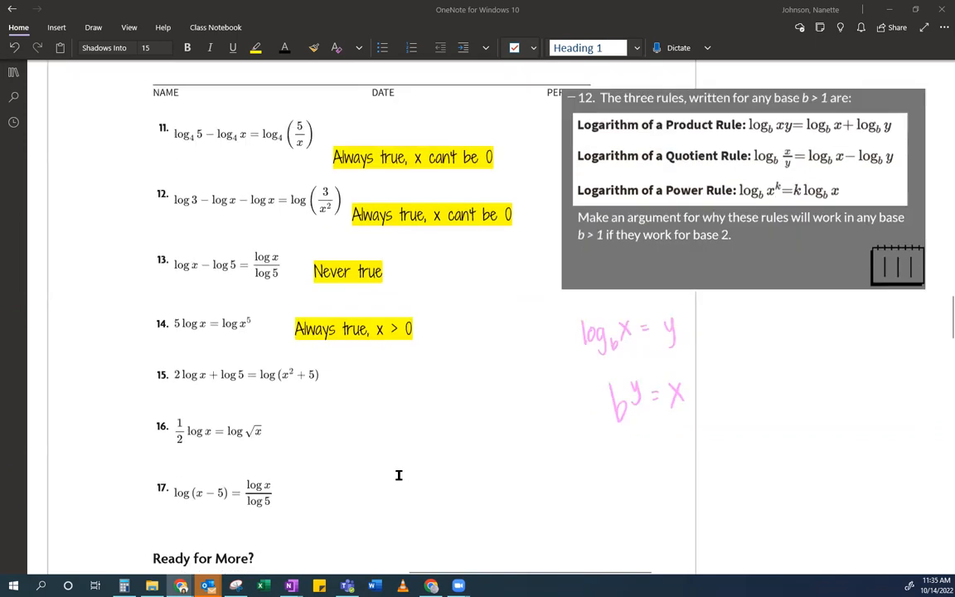
scroll(down, 3)
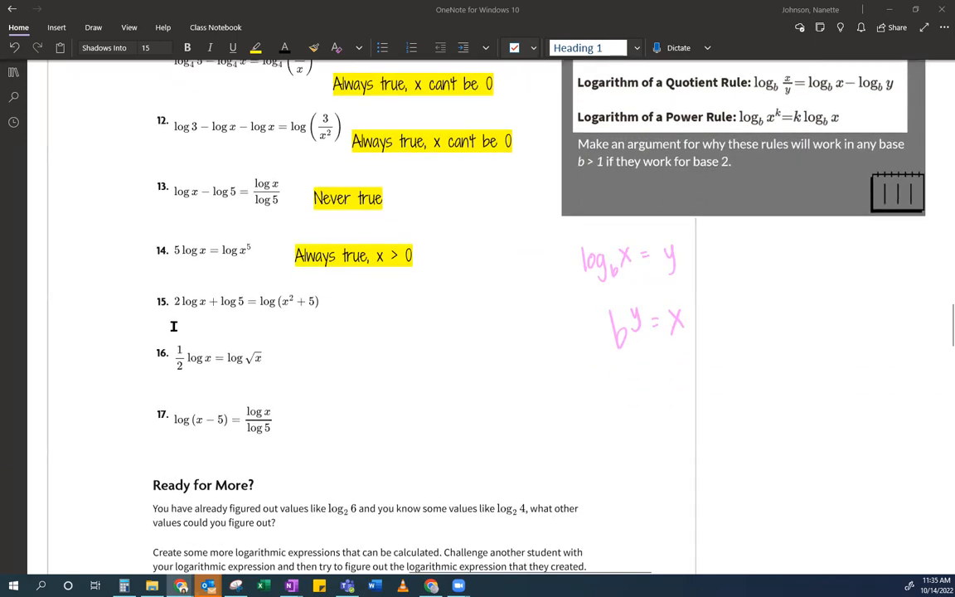
mouse_move(209, 315)
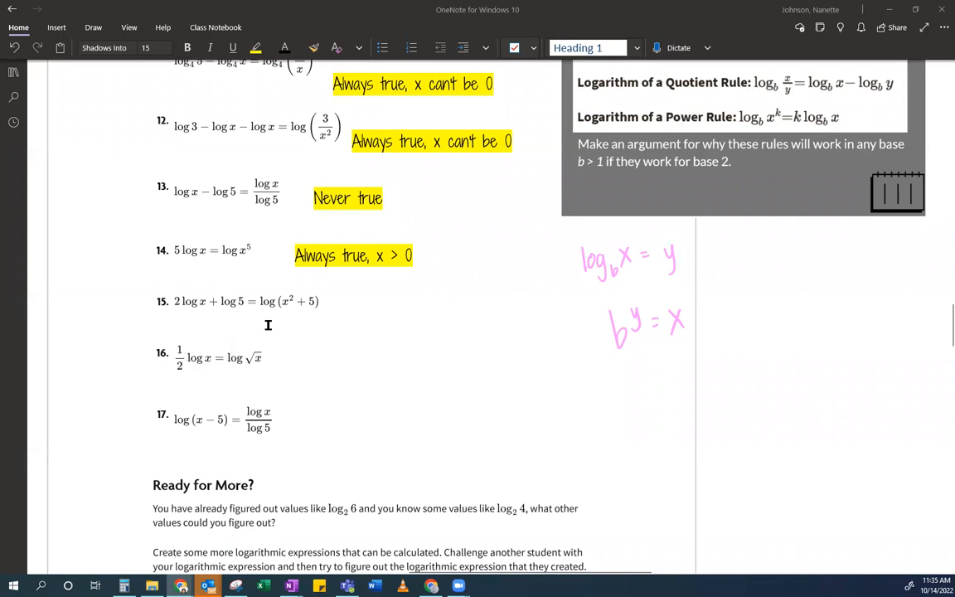
mouse_move(329, 321)
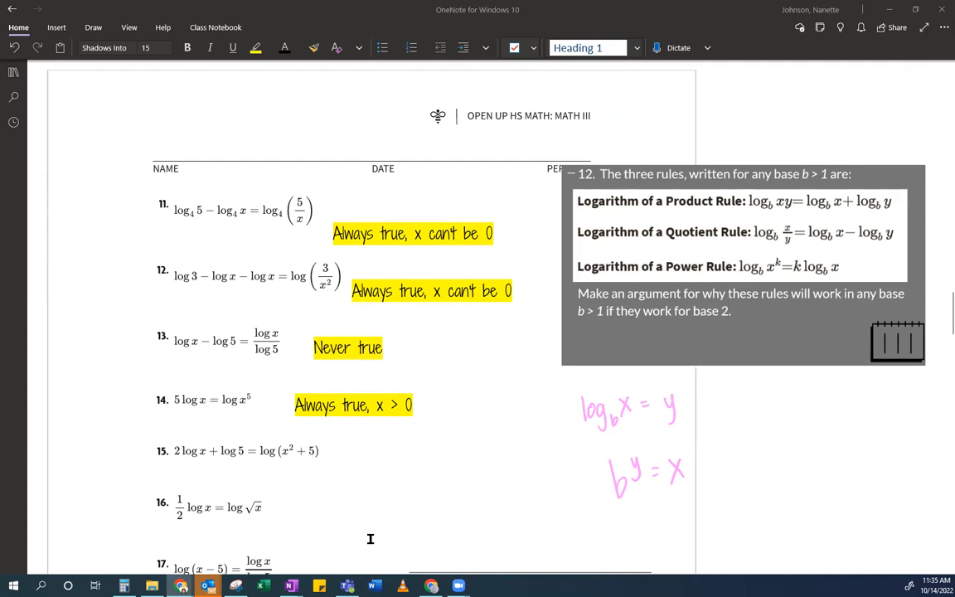
mouse_move(384, 517)
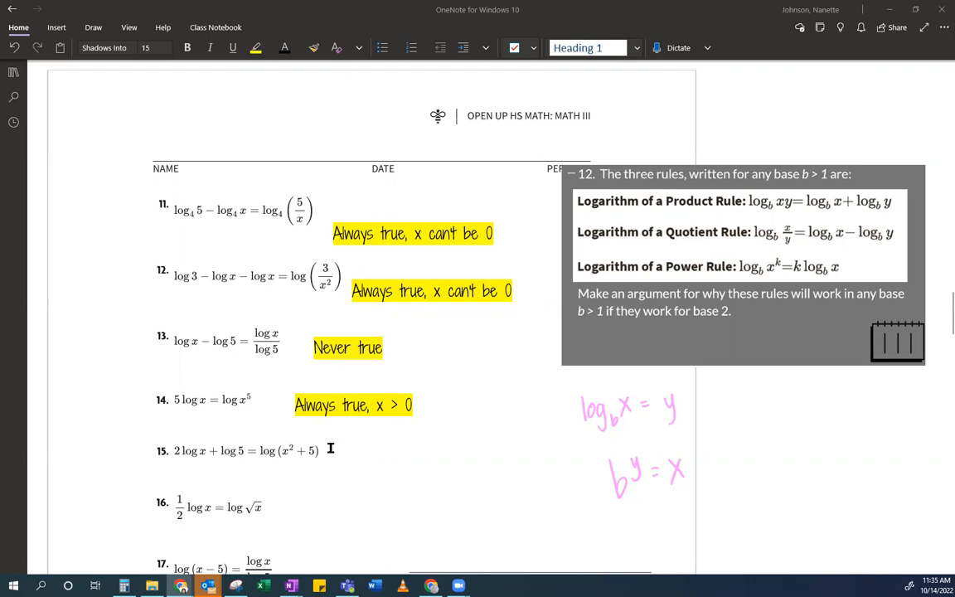
mouse_move(246, 534)
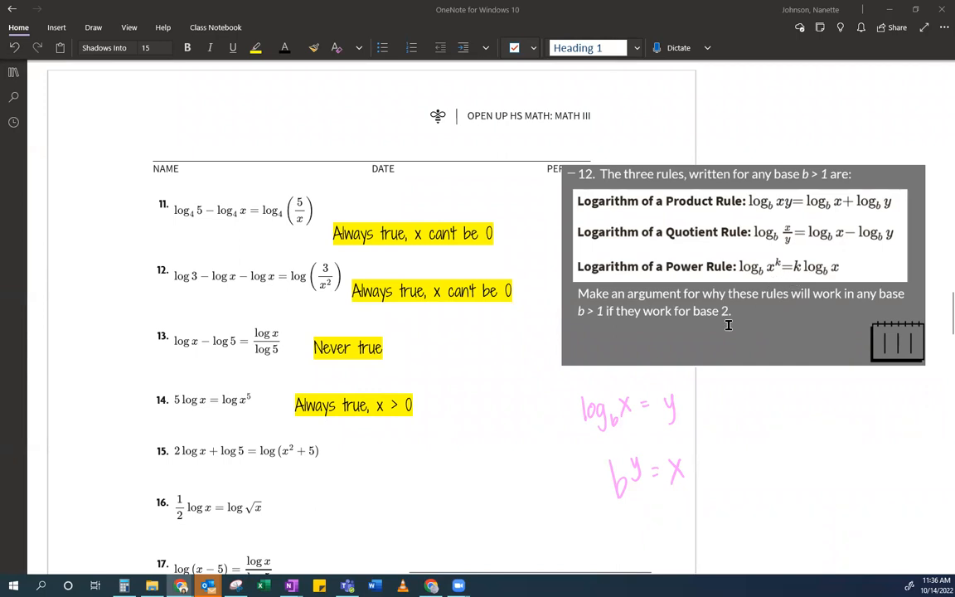
mouse_move(239, 472)
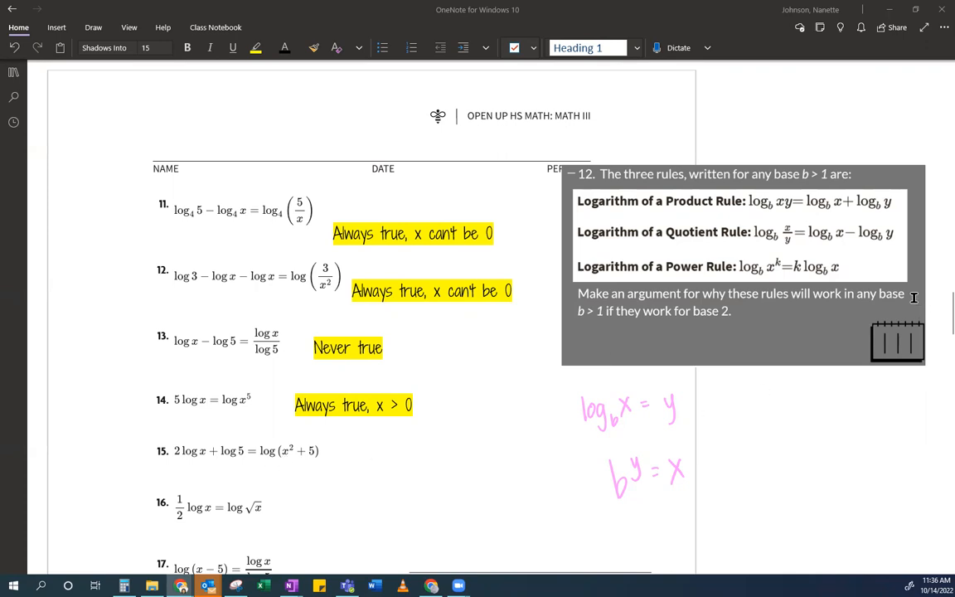
mouse_move(789, 215)
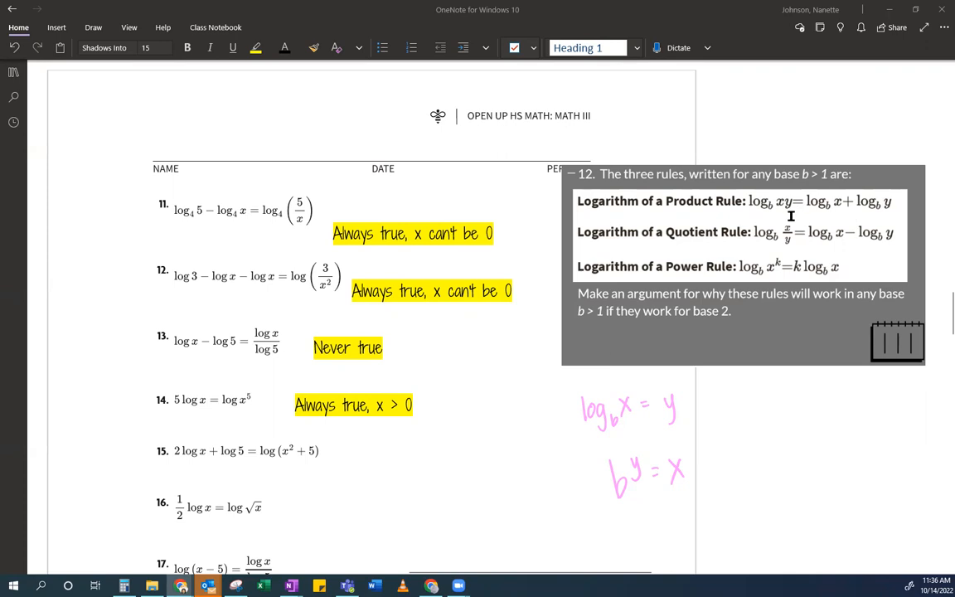
mouse_move(301, 471)
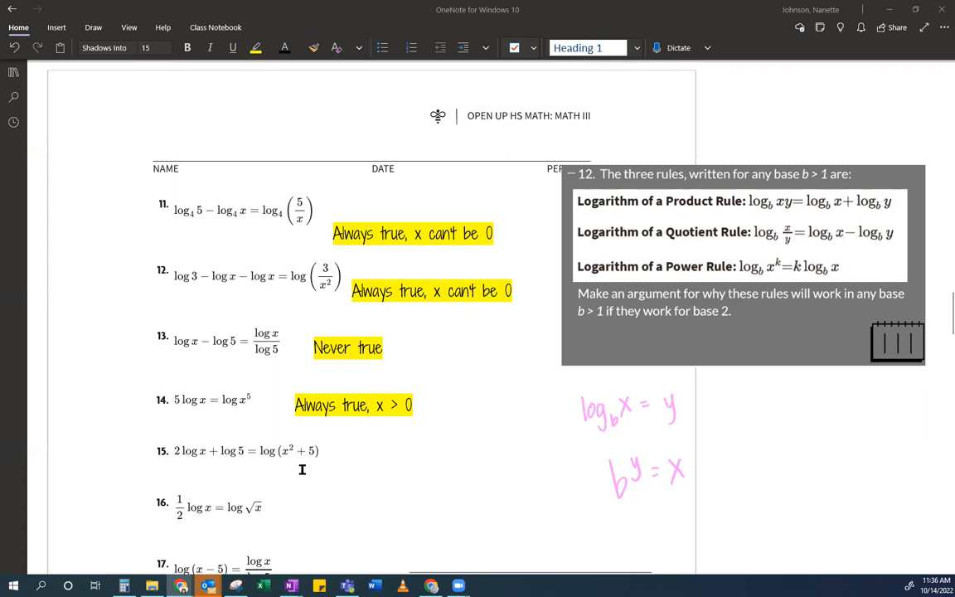
mouse_move(371, 346)
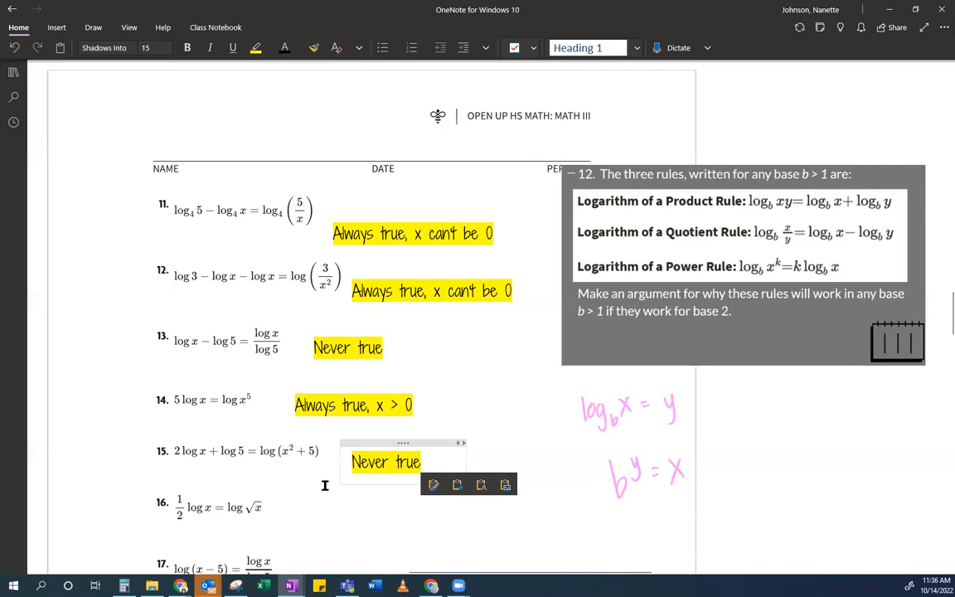
mouse_move(305, 464)
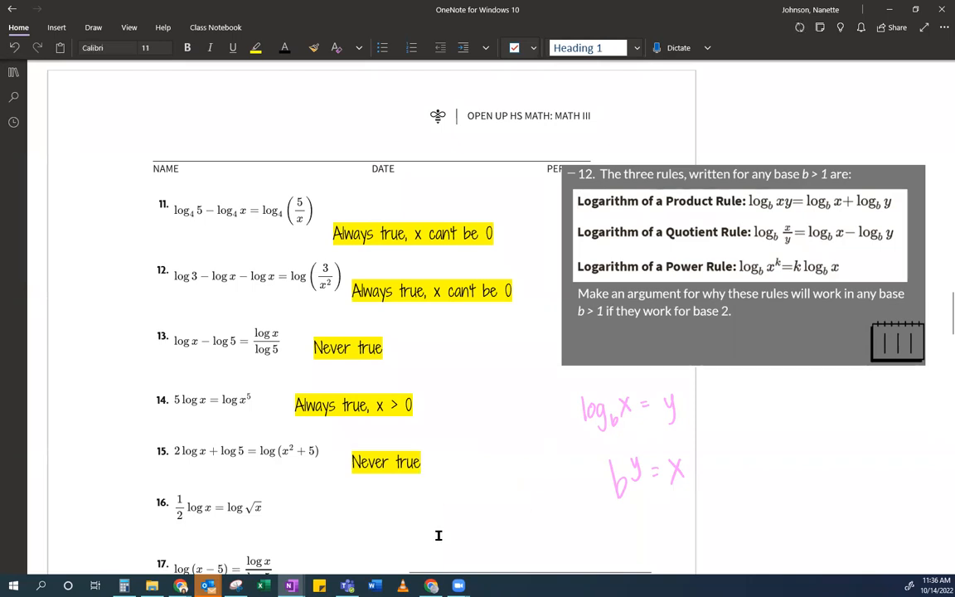
mouse_move(224, 496)
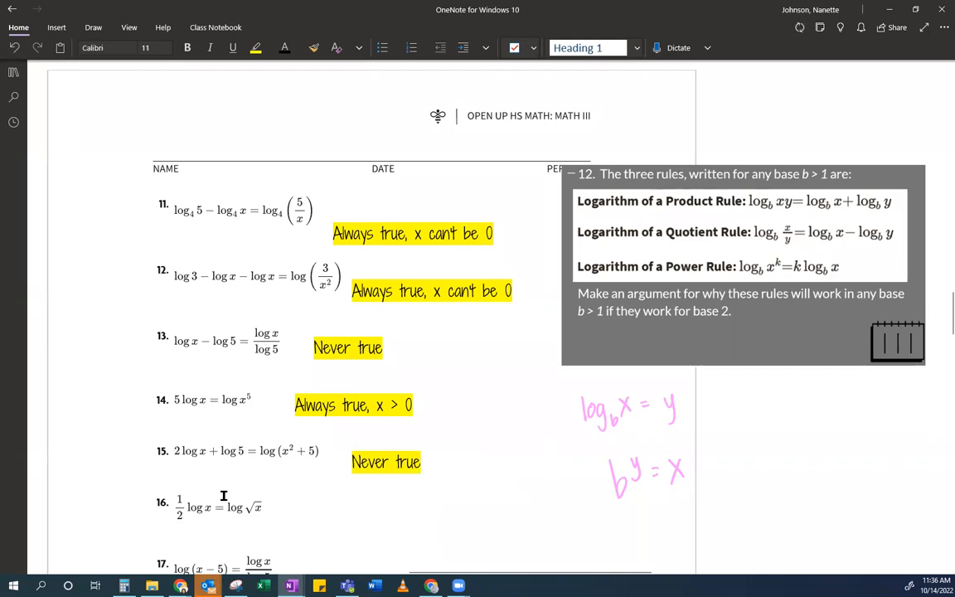
- Start the highlighted "Always true, x > 0" answer beside problem 16 and return to the page
scroll(down, 3)
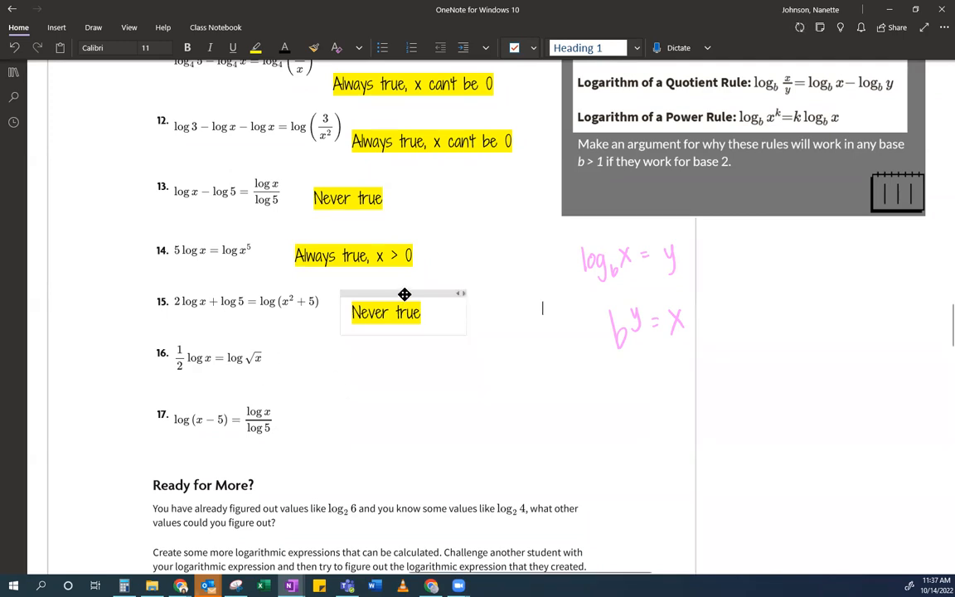
click(352, 256)
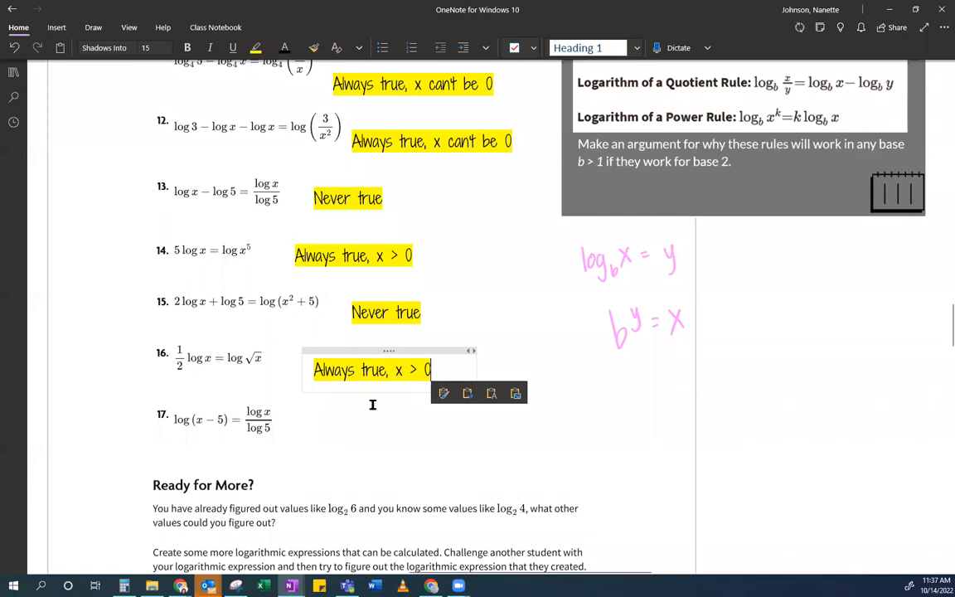
mouse_move(343, 527)
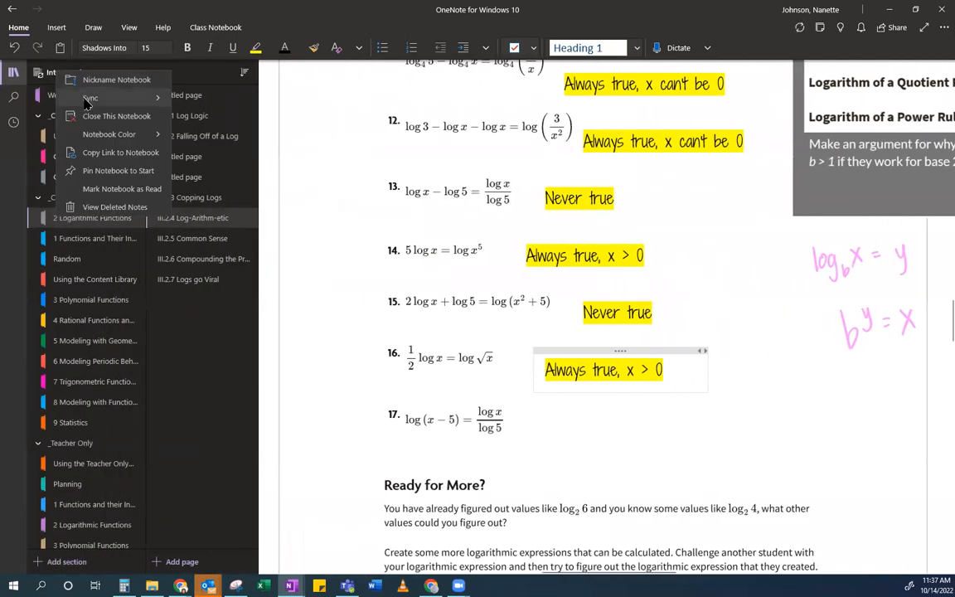
click(13, 73)
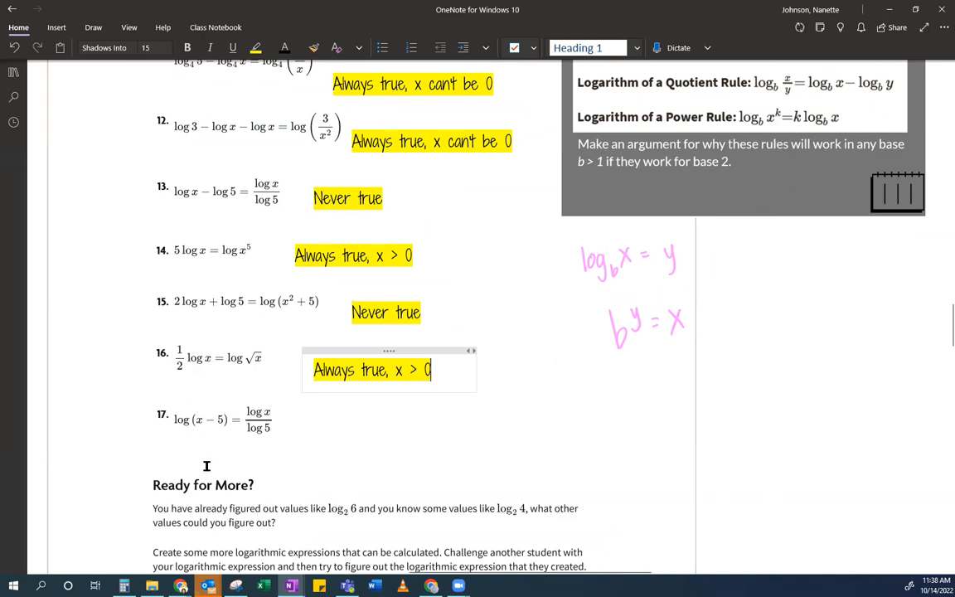
mouse_move(216, 439)
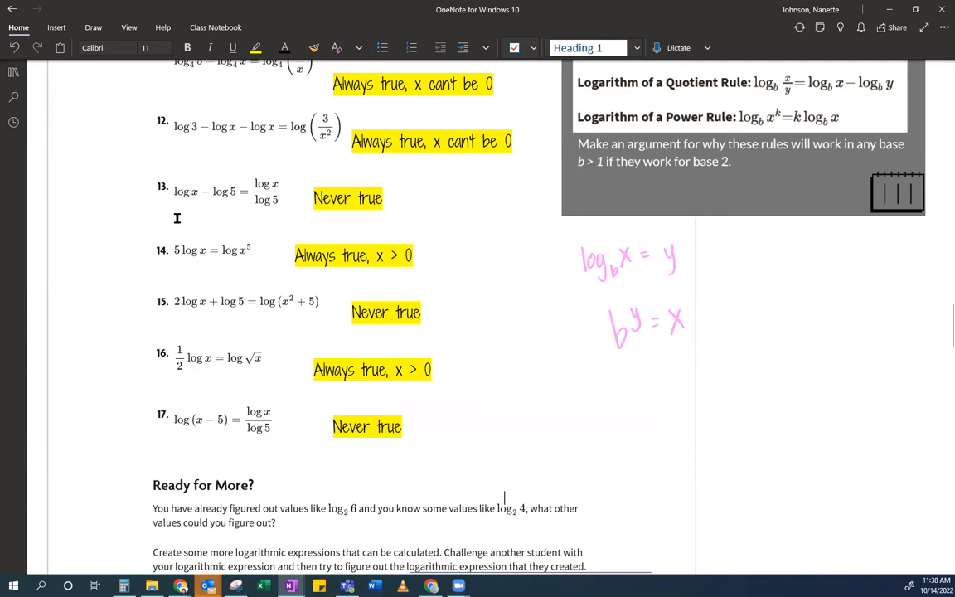
- Handwrite √x = x^½ under problem 16 after marking problem 17 "Never true"
drag(240, 394, 232, 377)
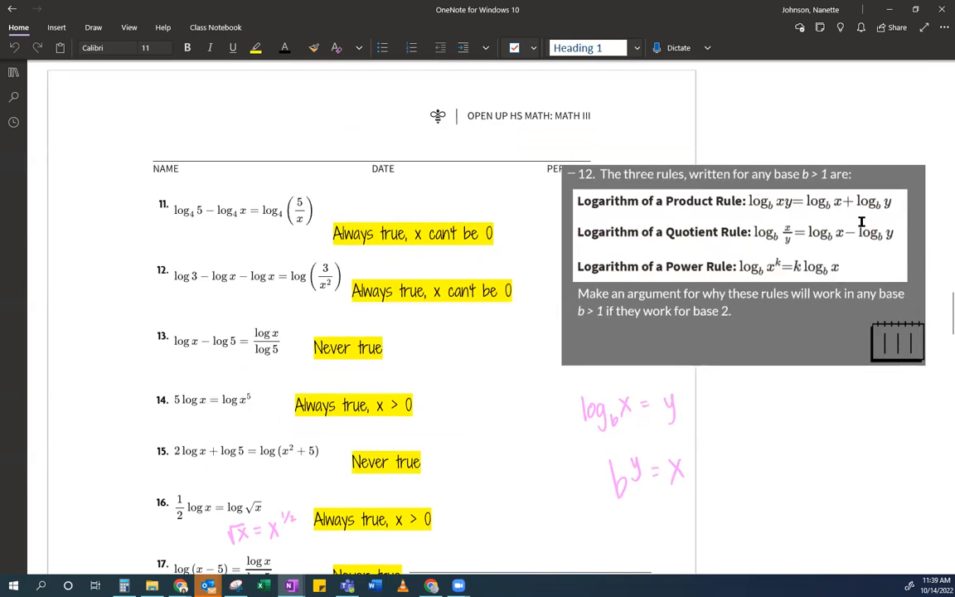
mouse_move(802, 275)
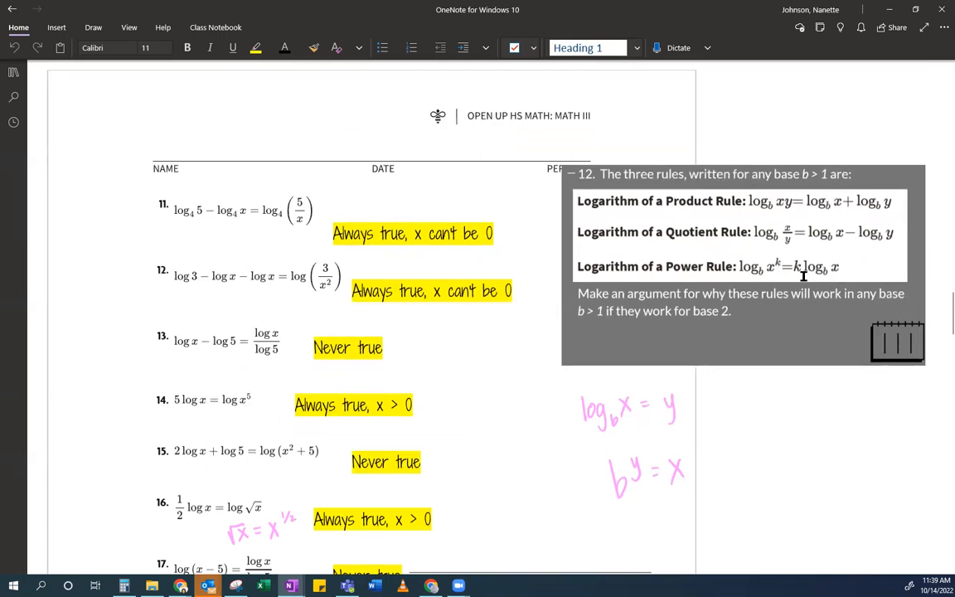